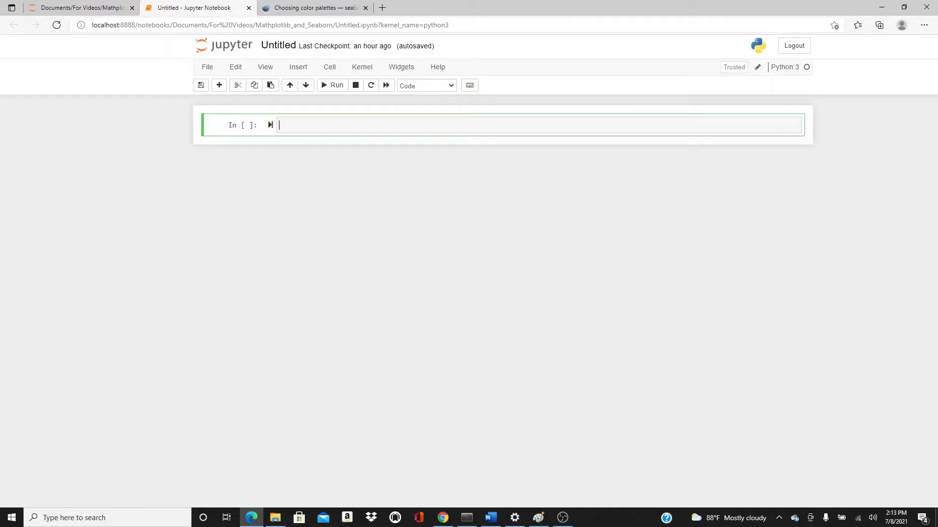
Write the pandas import as pd, after first starting and removing a numpy import.
type("import")
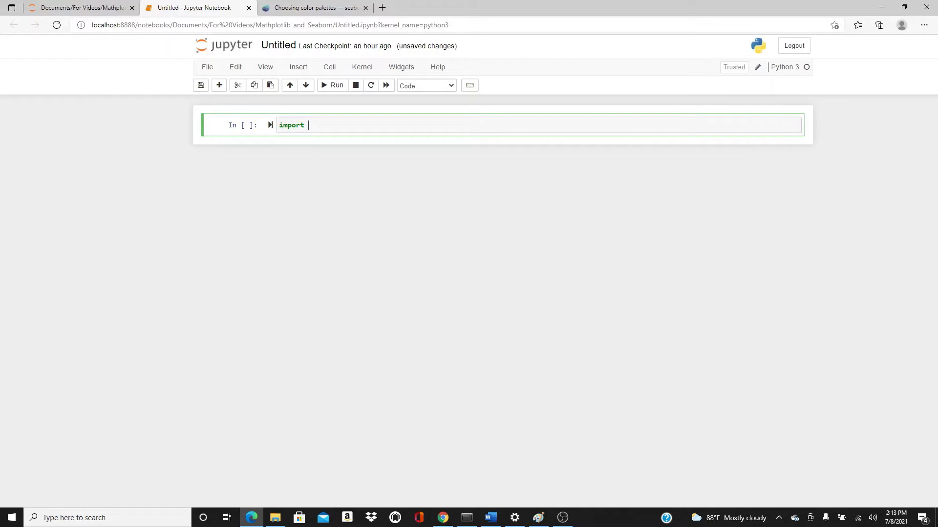
type("numpy")
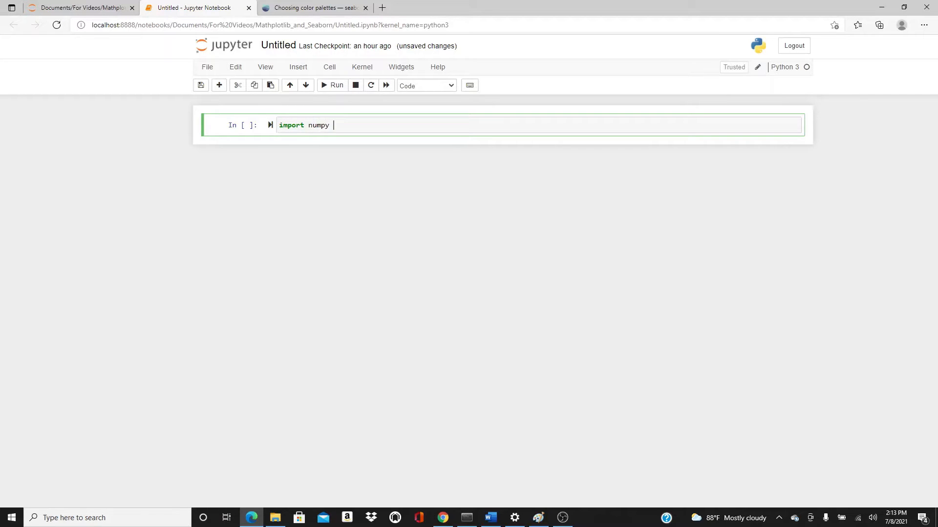
type("as np")
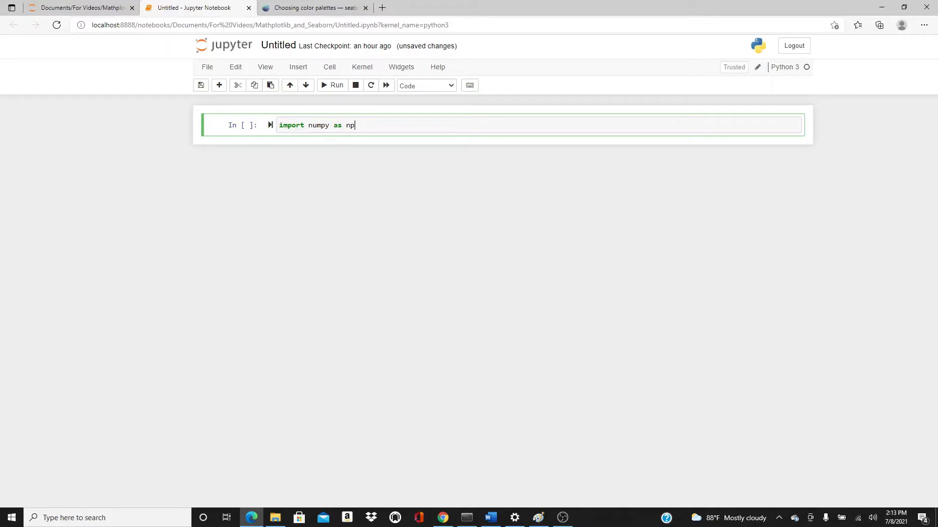
key("Backspace")
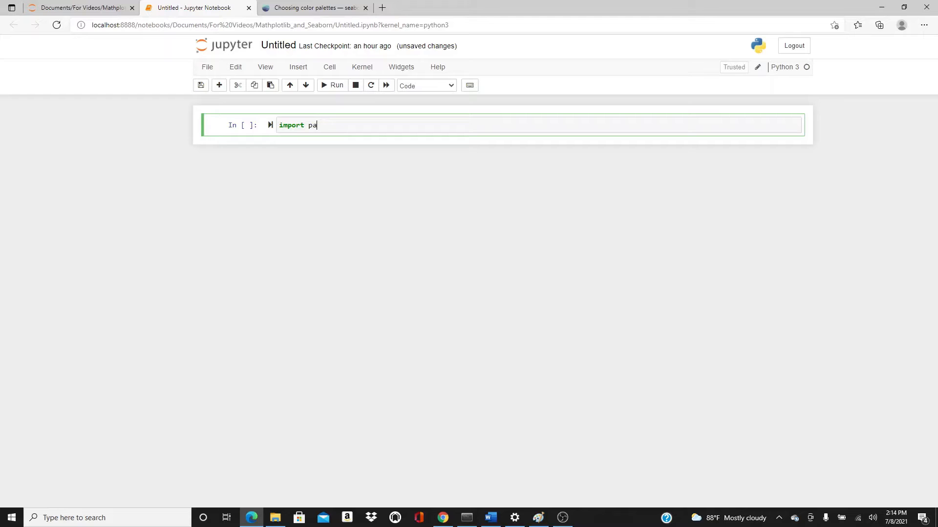
type("ndas")
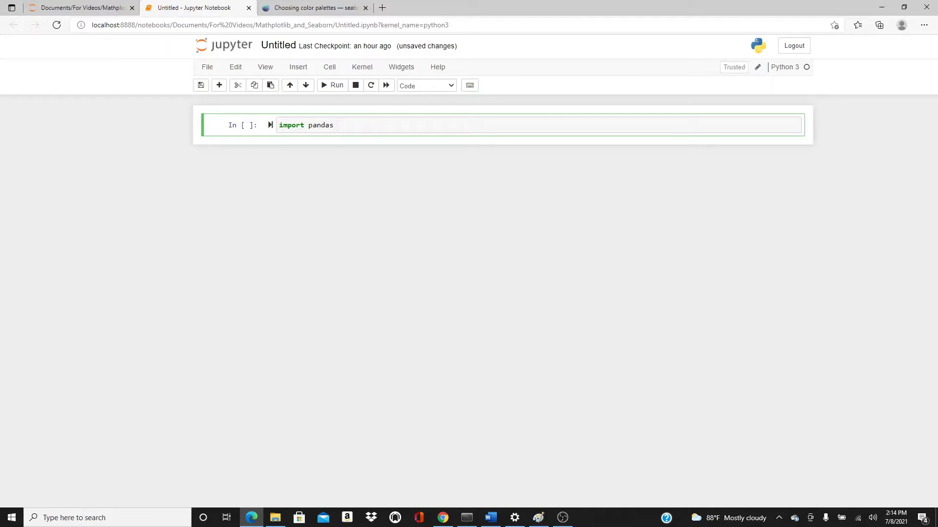
type("as pd")
type("import")
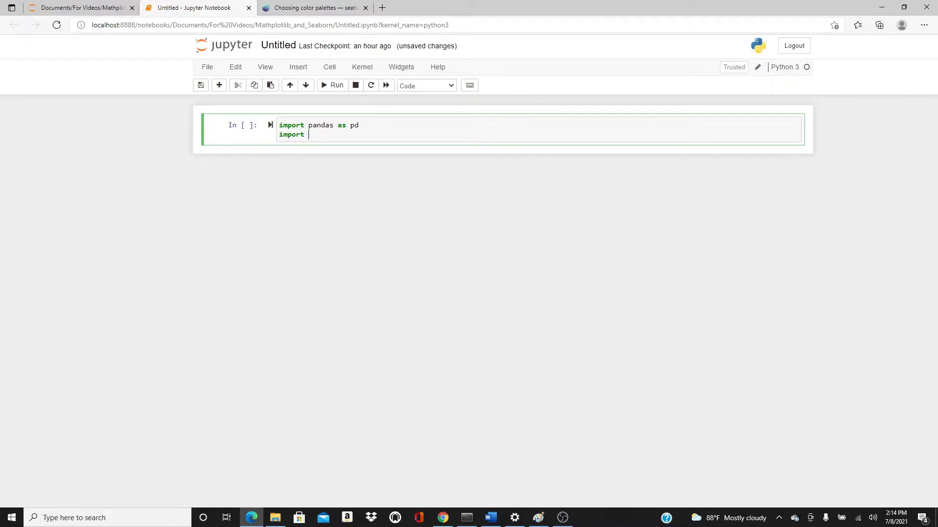
Add imports for seaborn as sns and matplotlib.pyplot as plt.
type("seab")
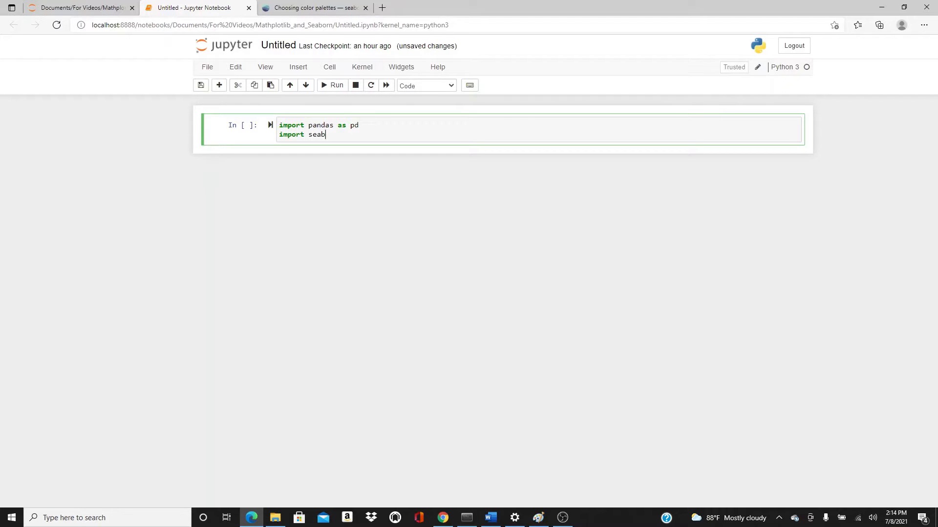
type("orn as s")
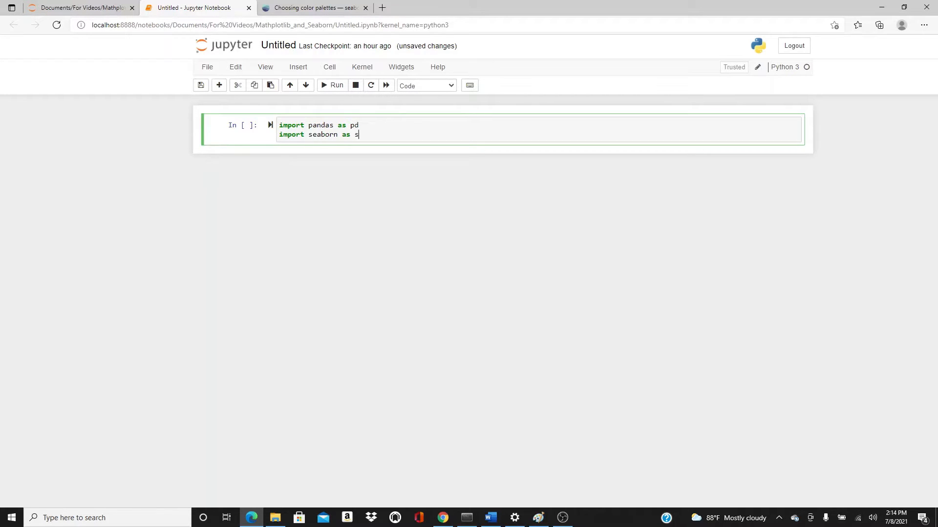
type("ns")
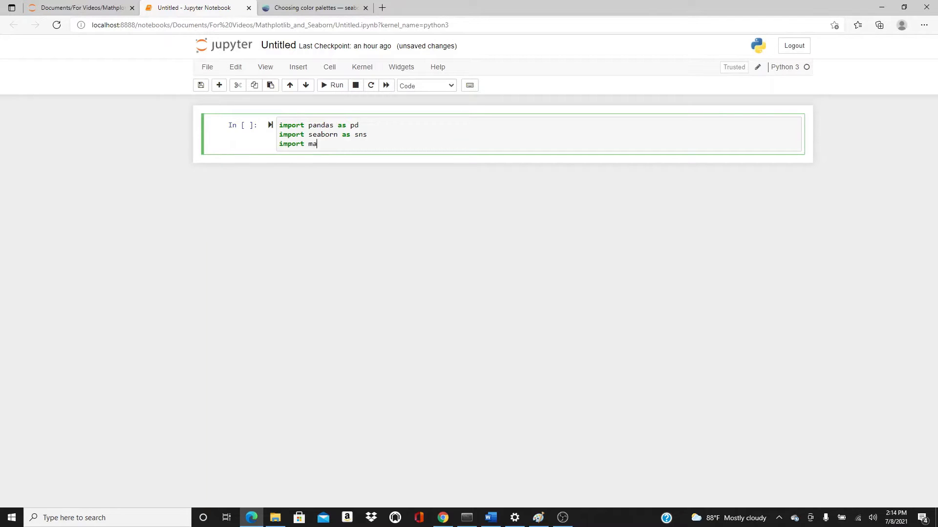
type("tplotlib.")
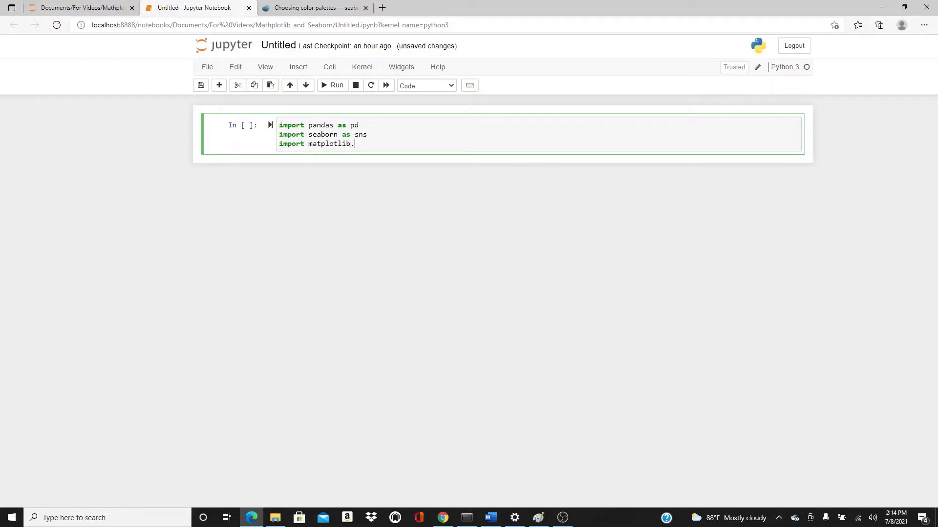
type("py")
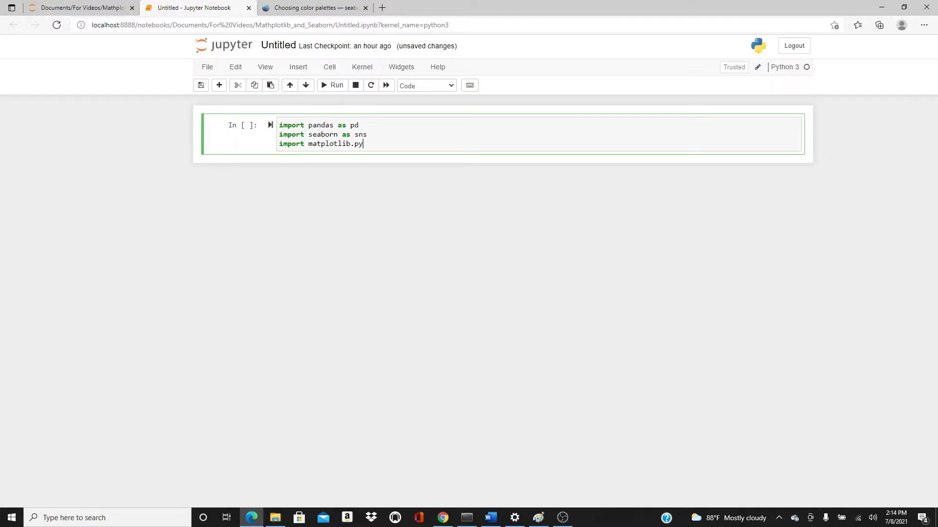
type("lot as plt")
type("df")
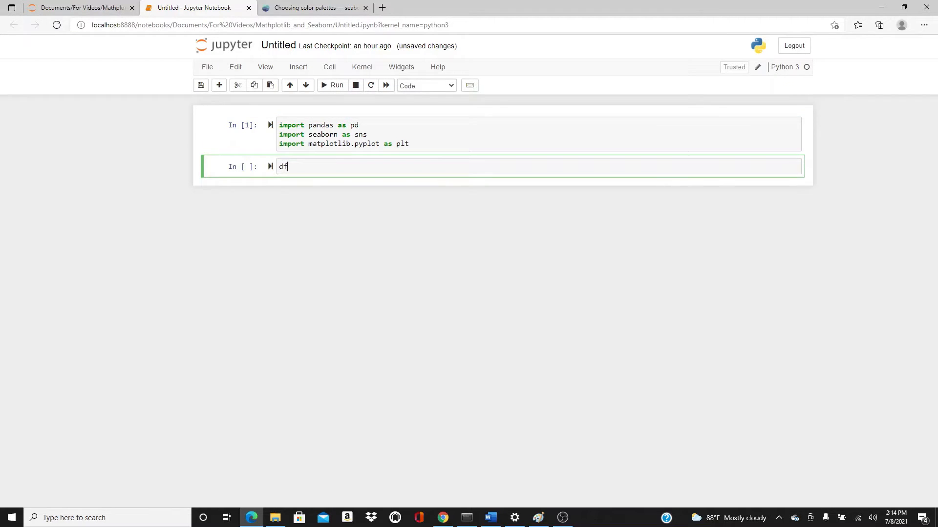
Read nhanes_2015_2016.csv into df, show df.head(), and begin a df.columns cell.
type("= pd.r")
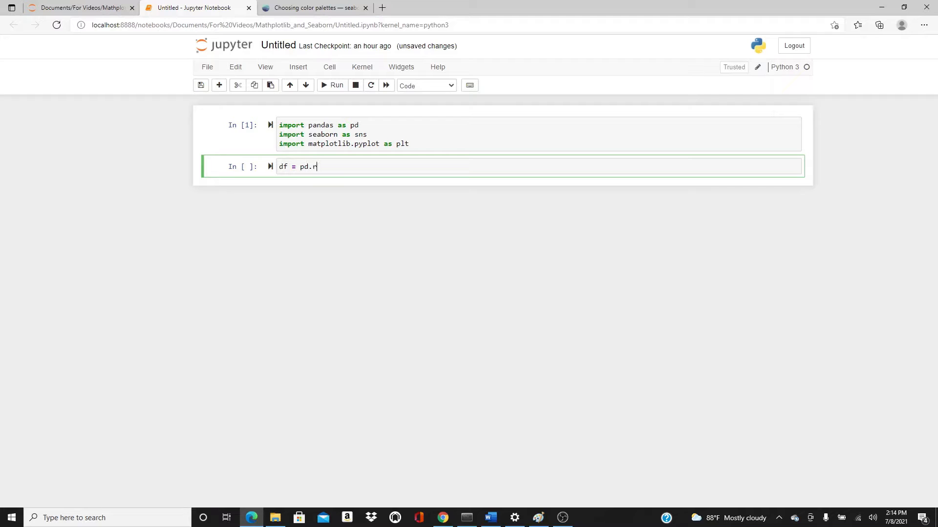
type("ead_csv()")
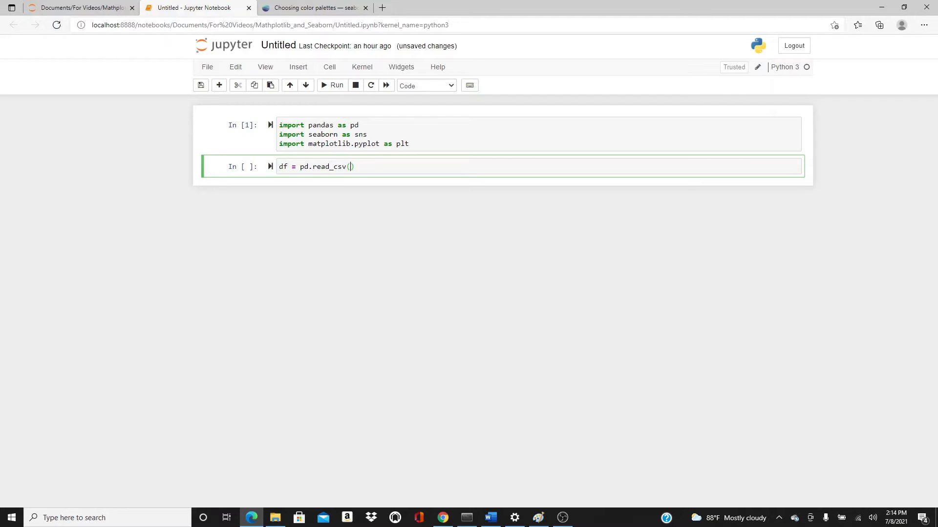
type("\"nhan\"")
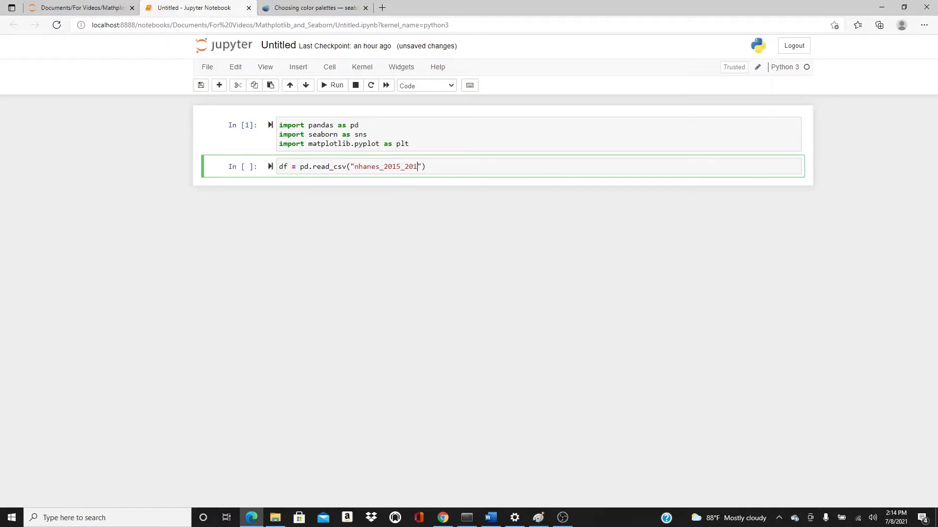
type("6.csv")
type("df.")
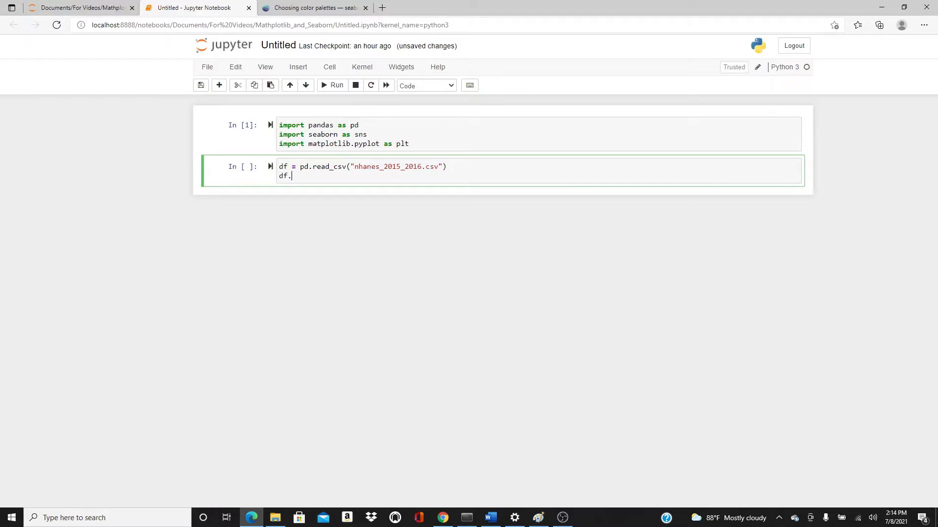
type("head()")
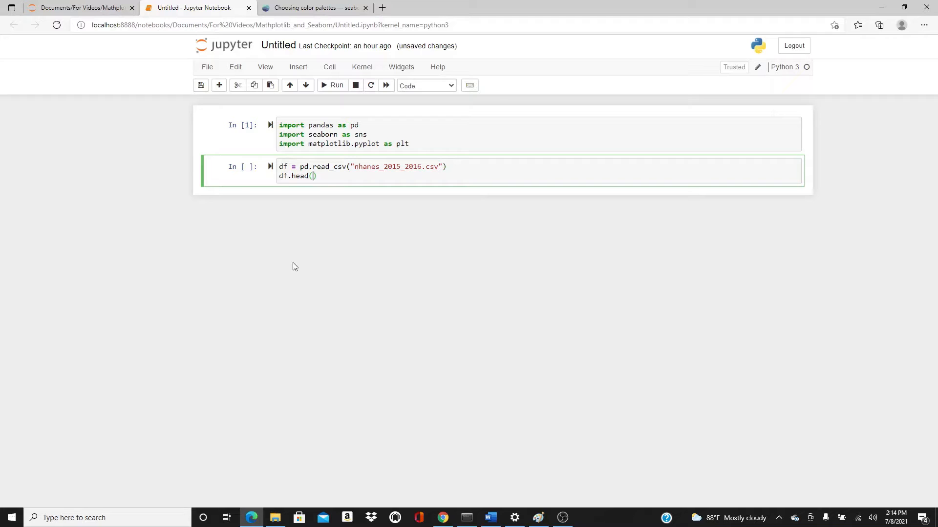
mouse_move(353, 172)
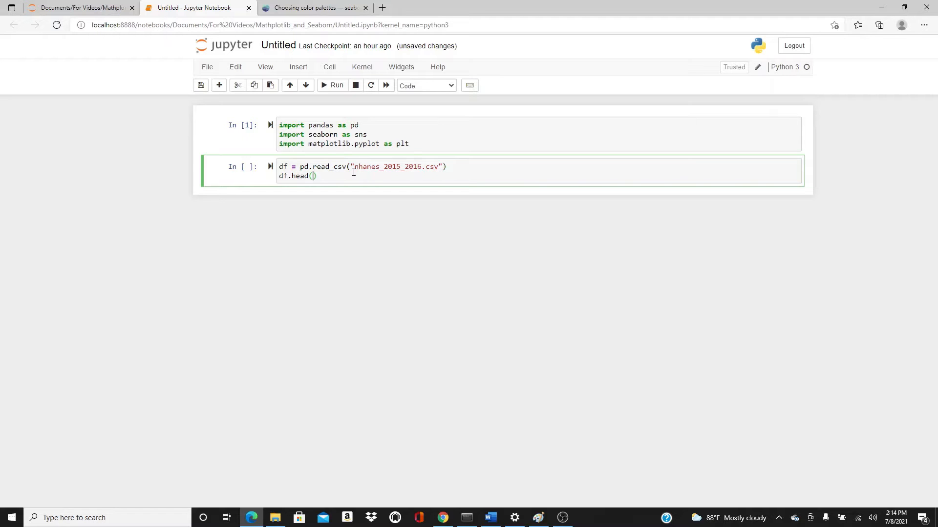
left_click(332, 85)
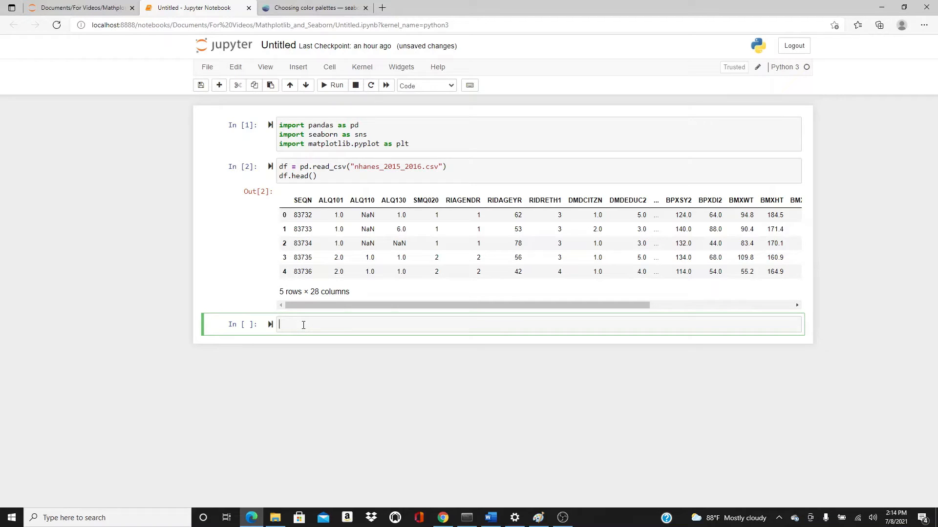
mouse_move(361, 188)
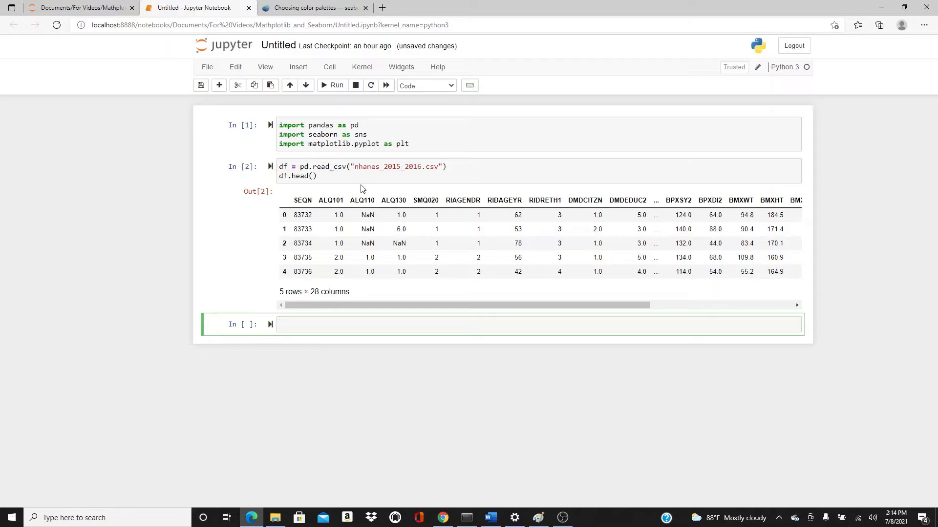
type("df.columns")
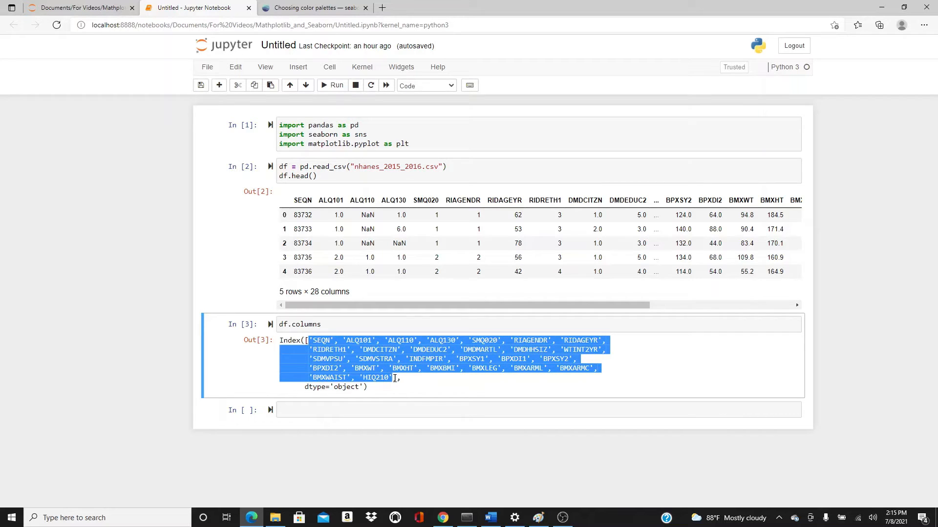
Subset df to the seven BPX/BMX measurement columns and show its head.
left_click(463, 368)
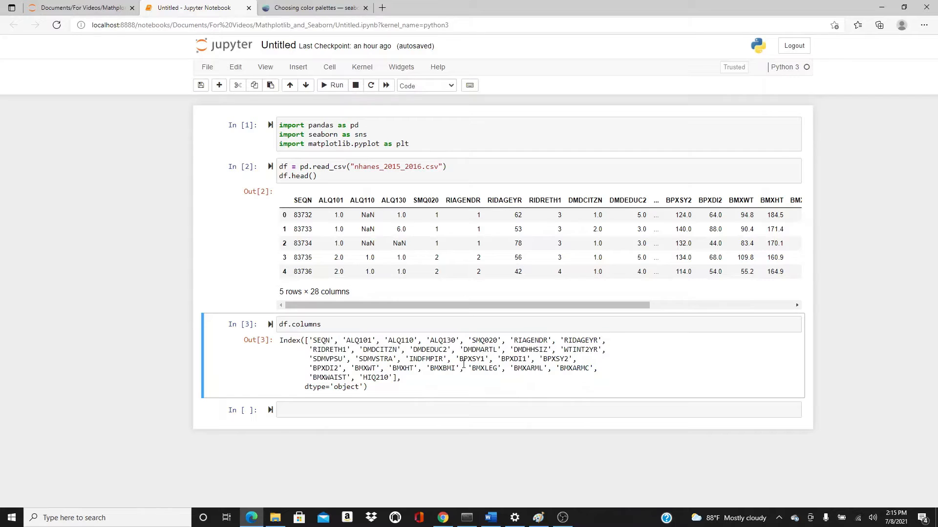
left_click(383, 409)
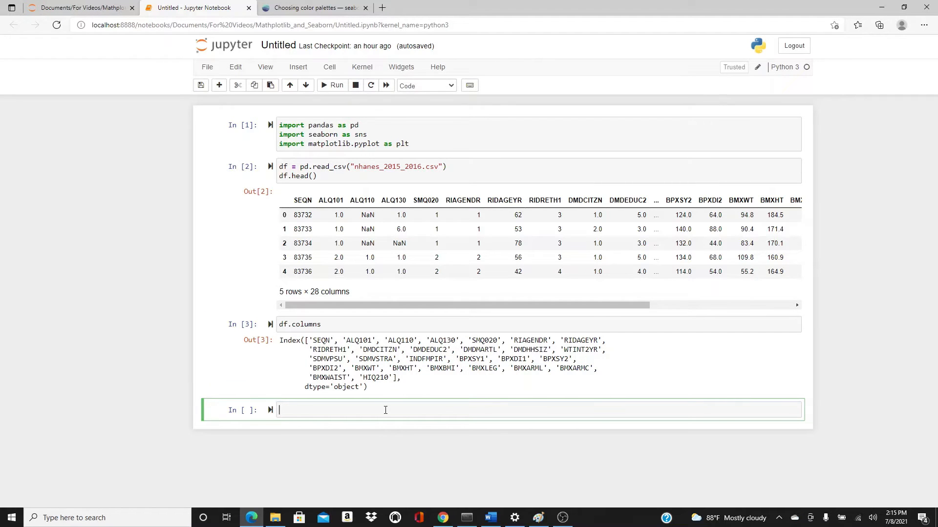
type("df =")
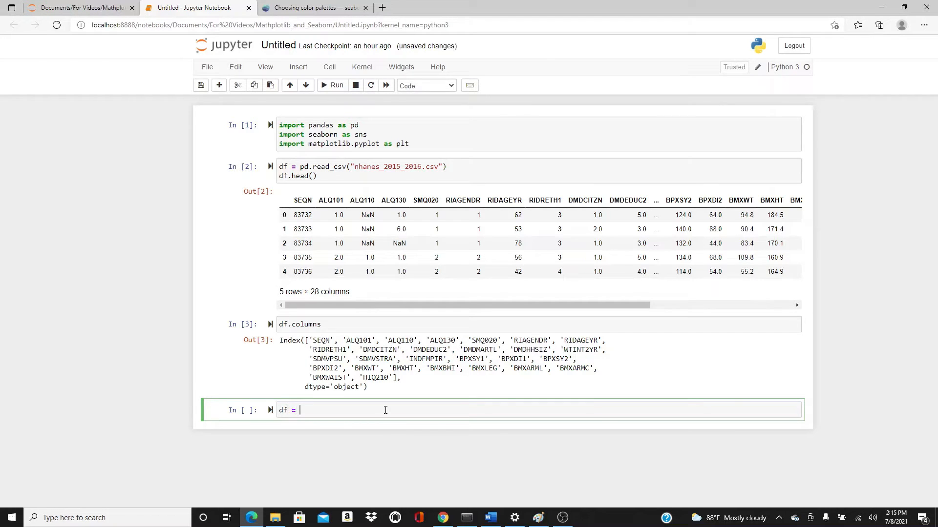
type("df[[]]")
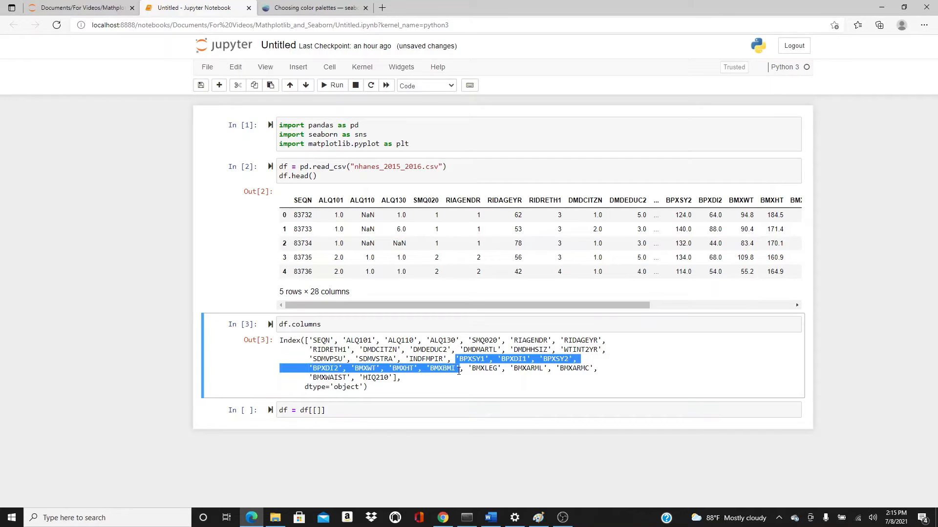
left_click(320, 409)
type("df")
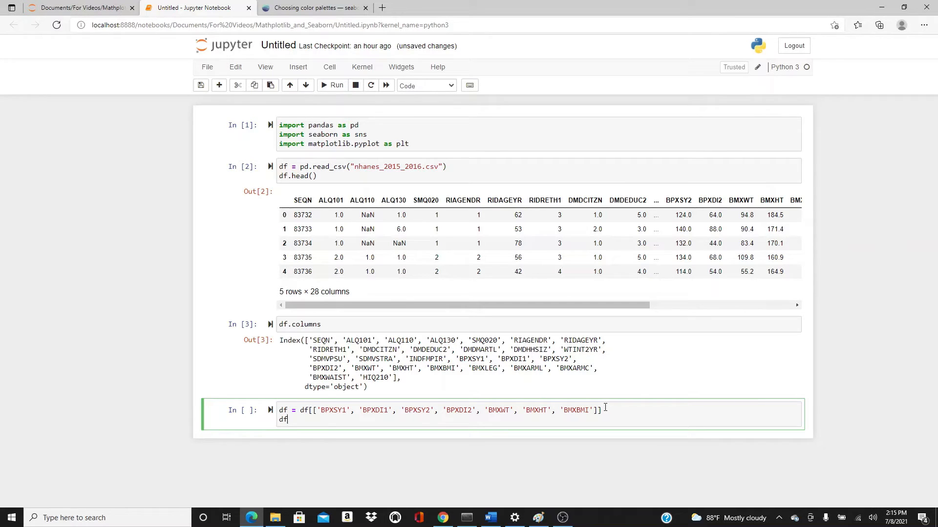
type(".head()")
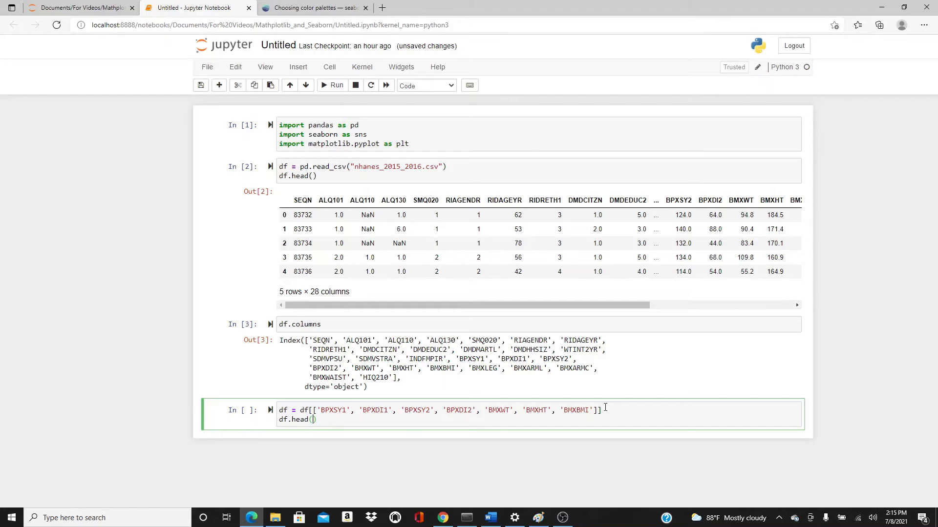
left_click(331, 85)
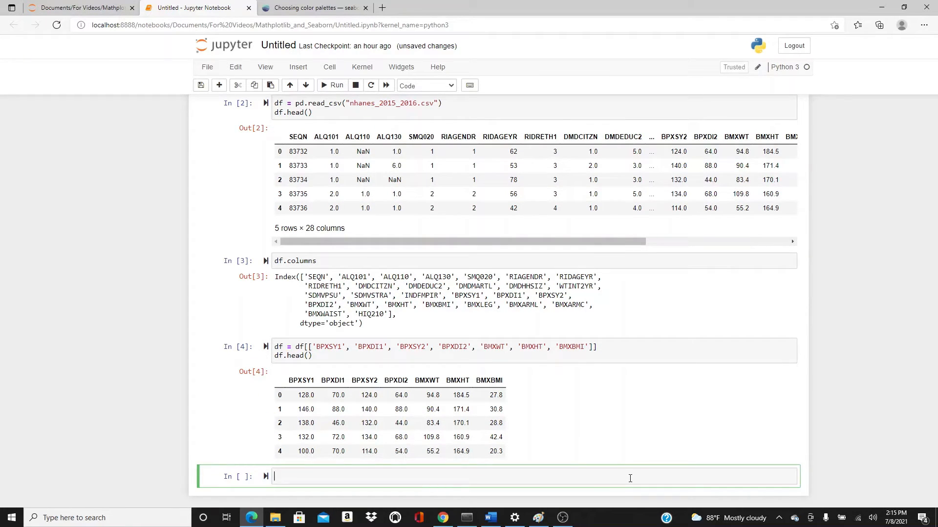
Compute cor = df.corr() and display the correlation table.
type("df =")
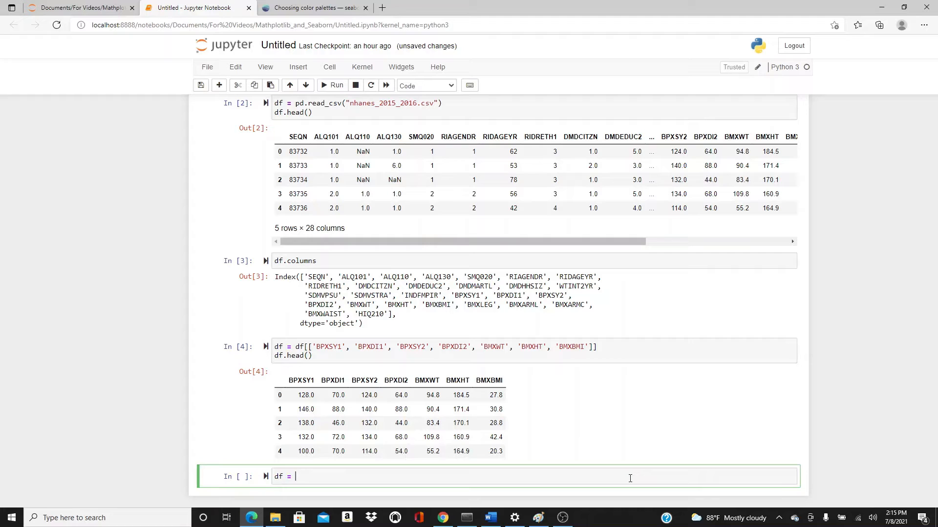
type("cor")
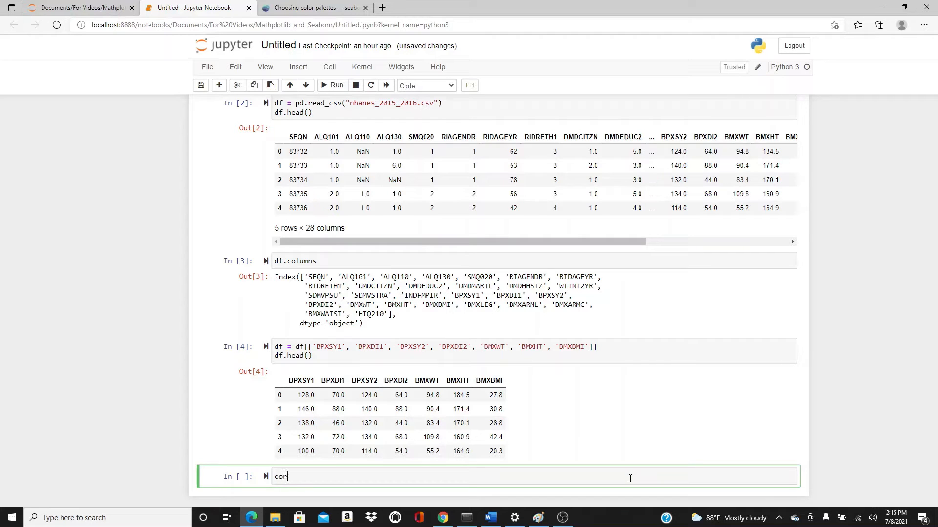
type("=")
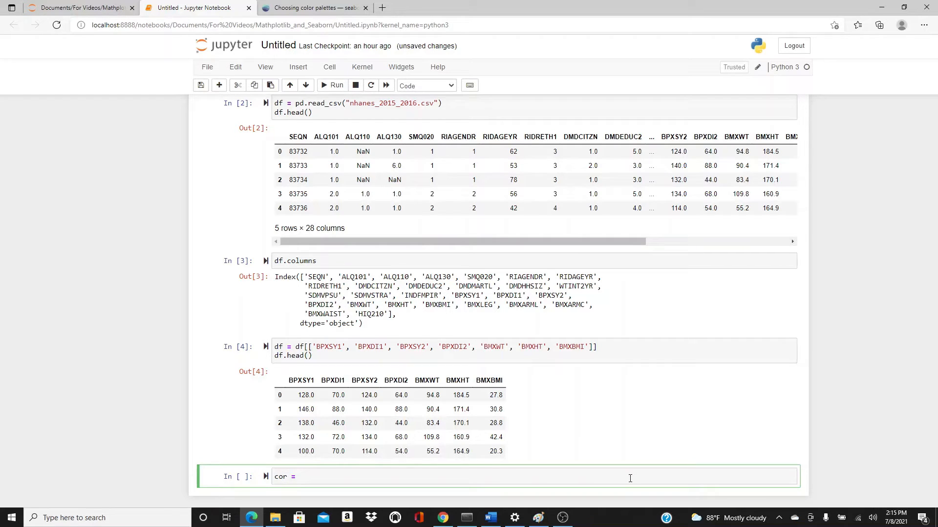
type("df.co")
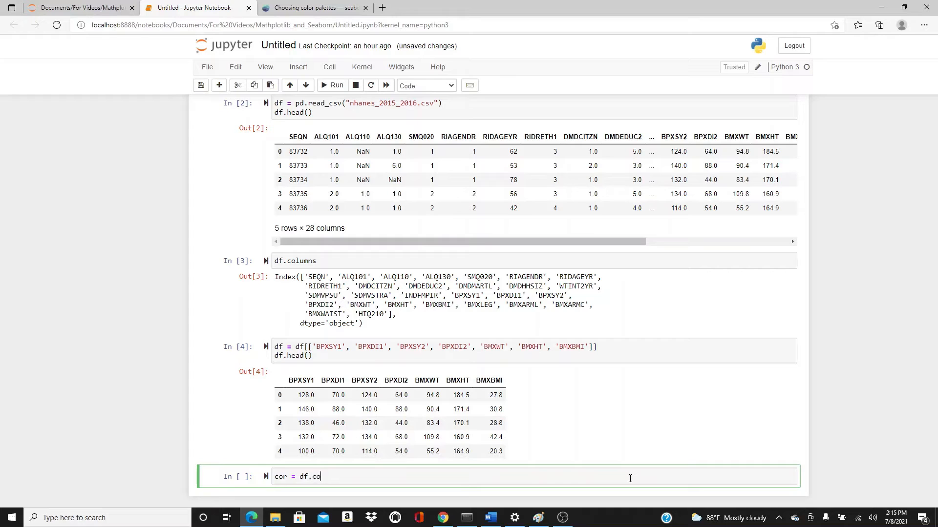
type("rr()")
type("cor")
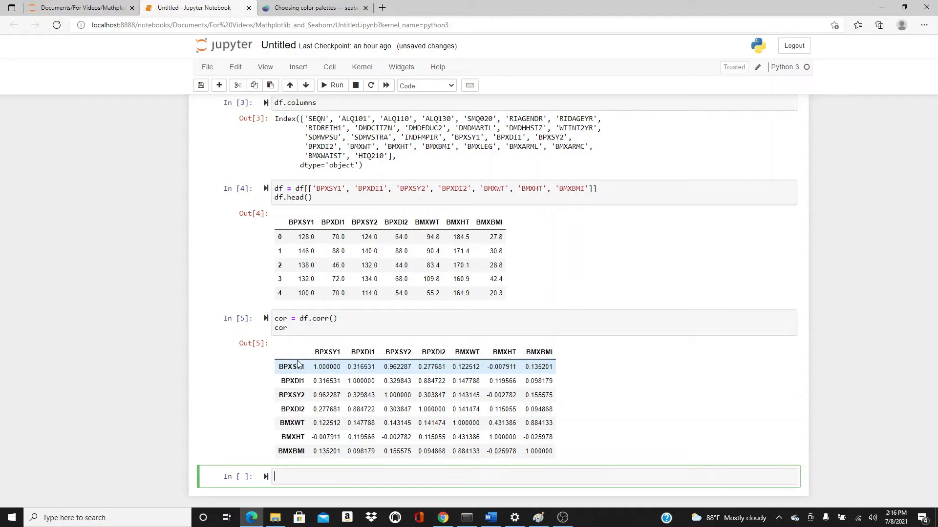
mouse_move(309, 360)
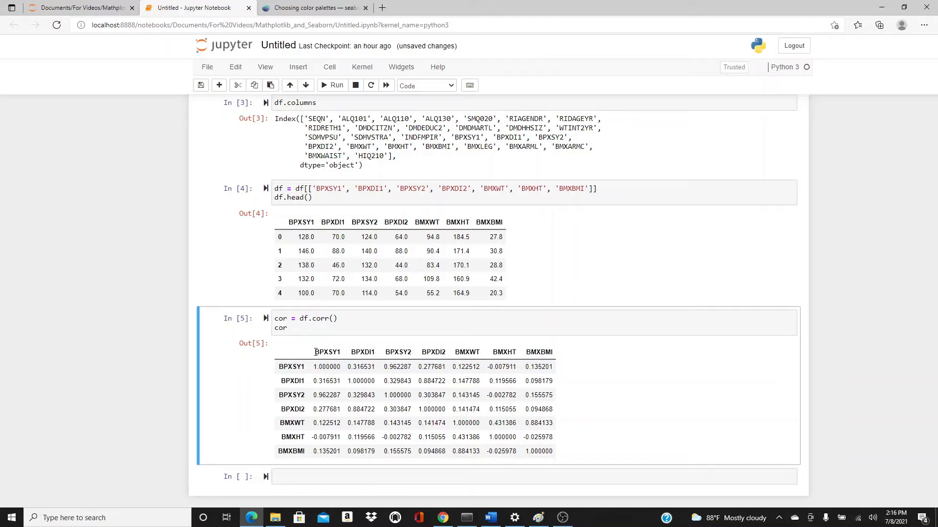
double_click(326, 351)
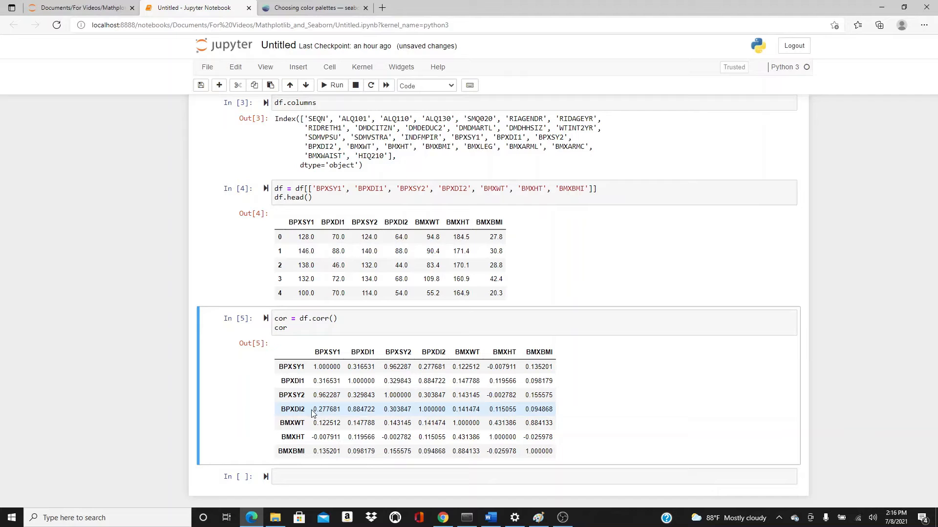
mouse_move(451, 442)
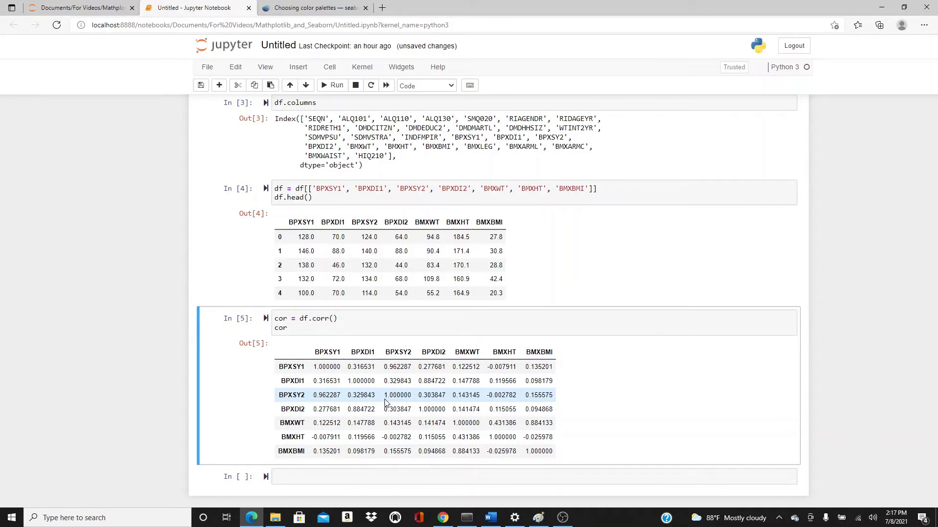
scroll("up", 3)
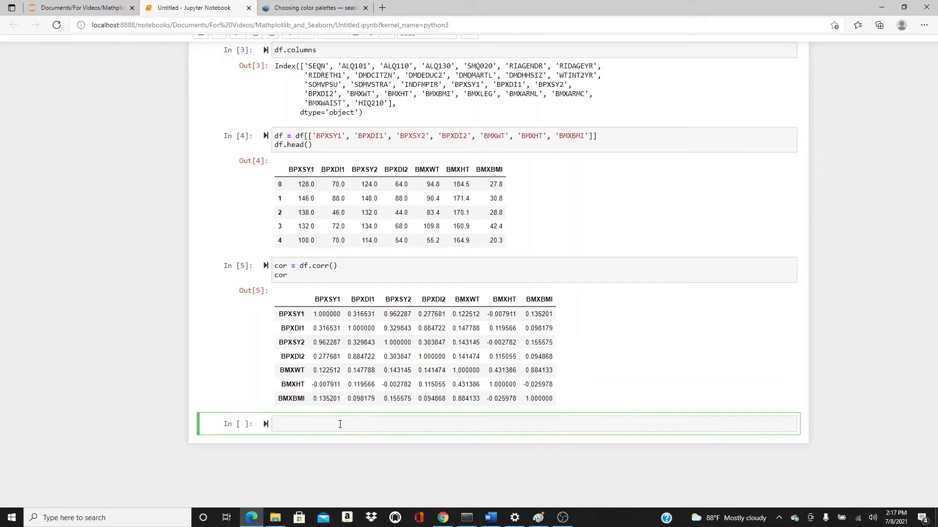
Write sns.heatmap(data = cor) to plot the correlation matrix.
type("sns.")
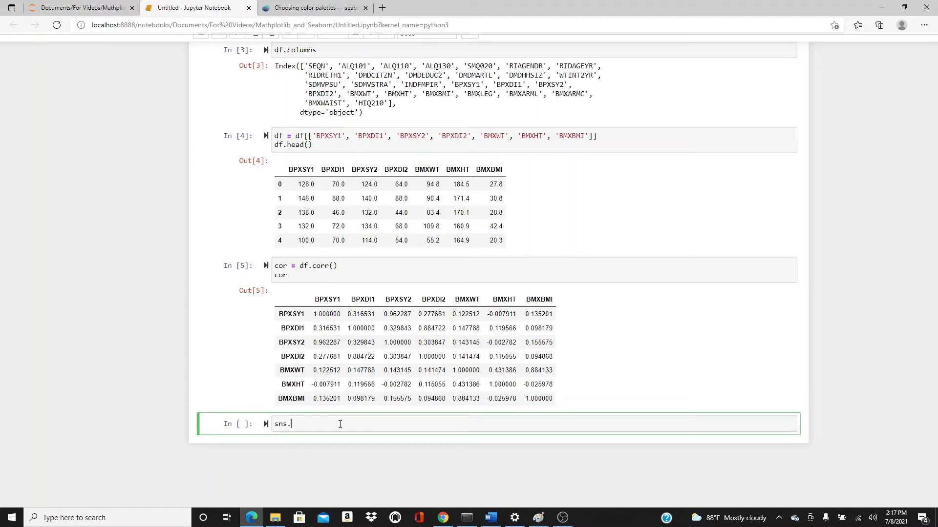
type("heatmap()")
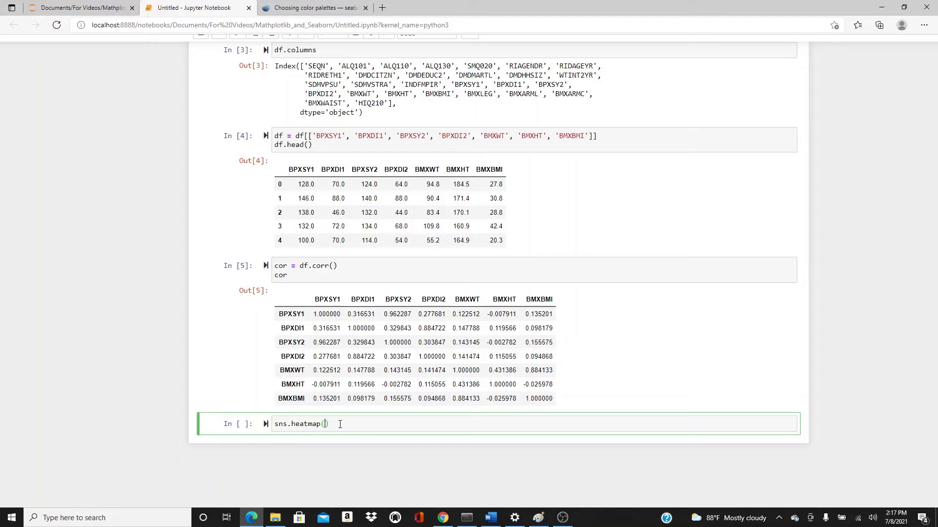
type("data = co")
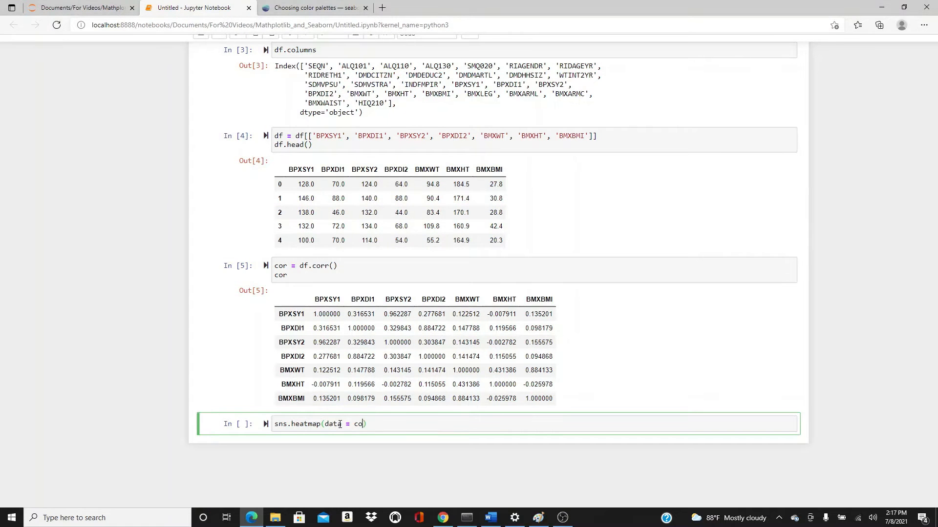
type("r")
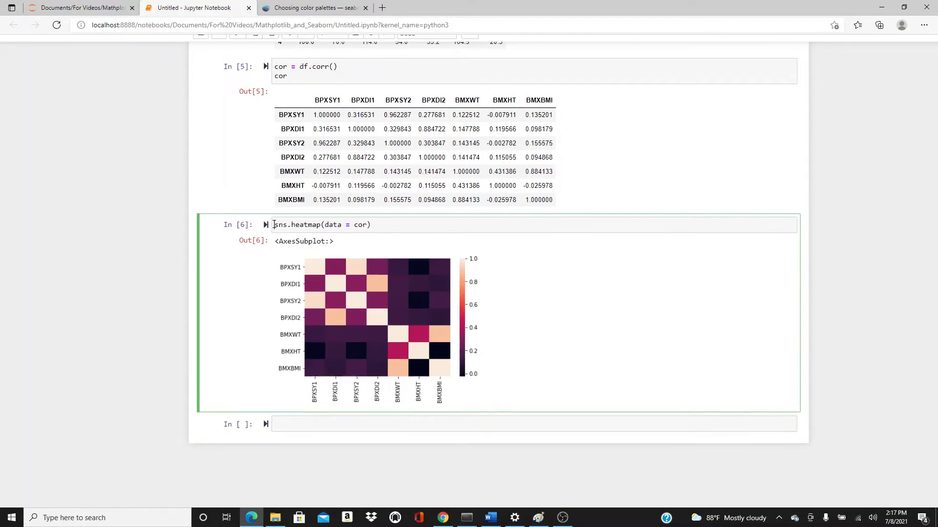
Add plt.figure with a 10 by 8 figsize above the heatmap call and run it.
type("plt.f")
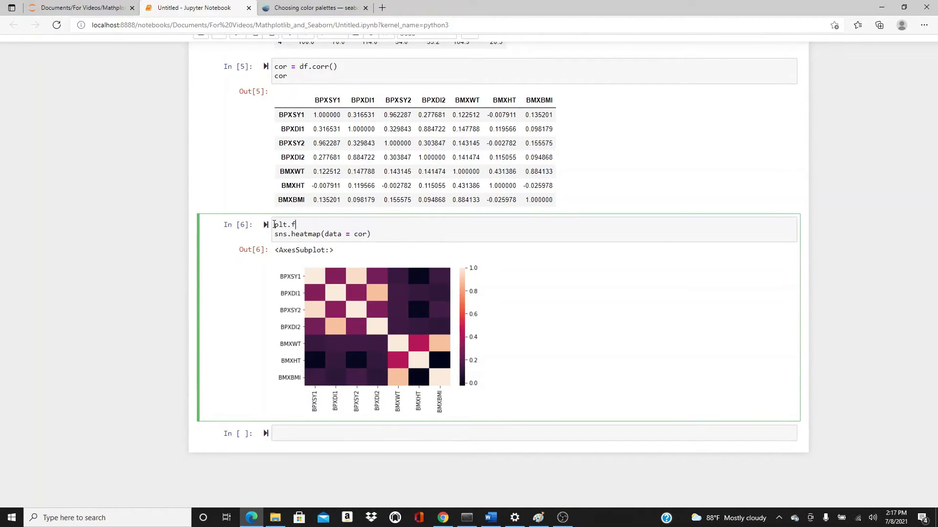
type("igure(fig")
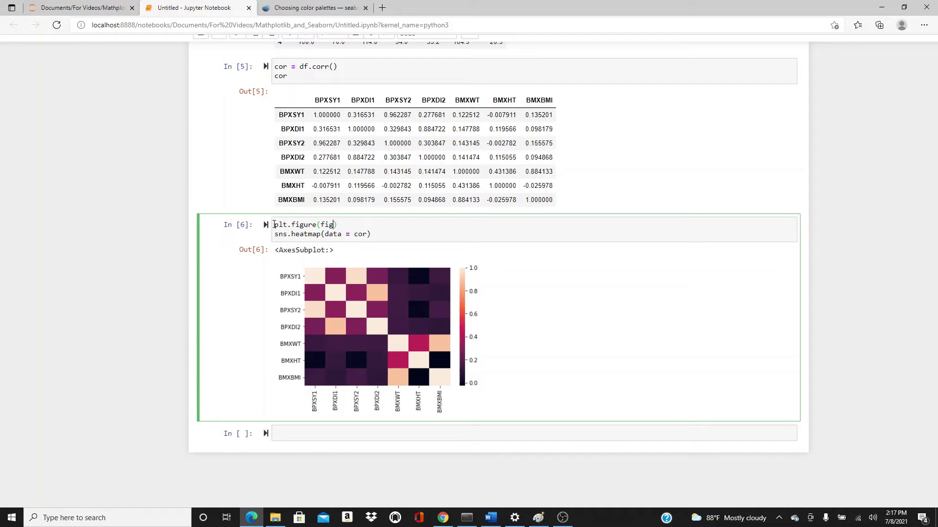
type("size")
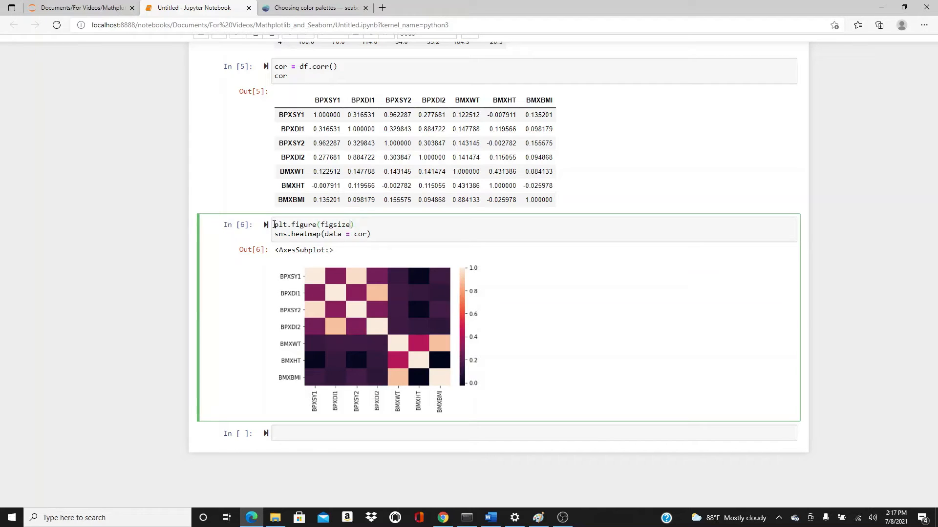
type("=")
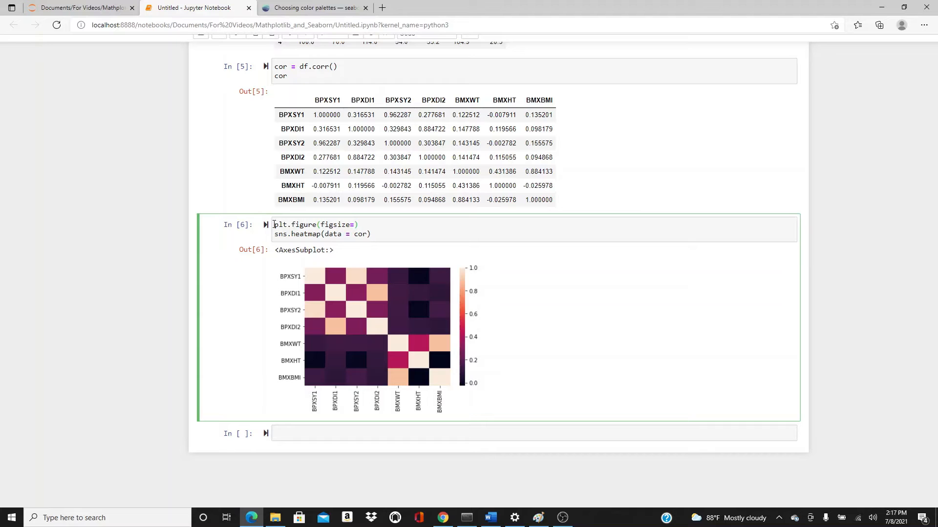
type("19")
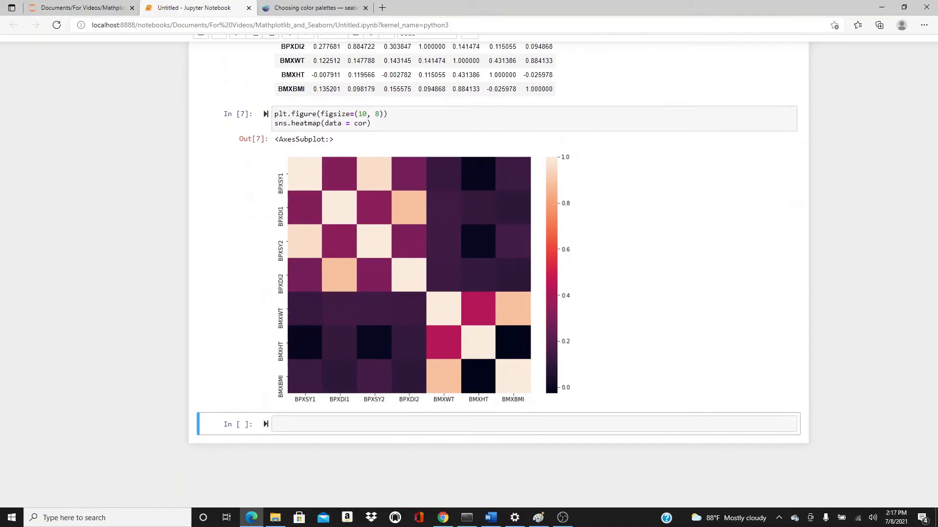
mouse_move(317, 246)
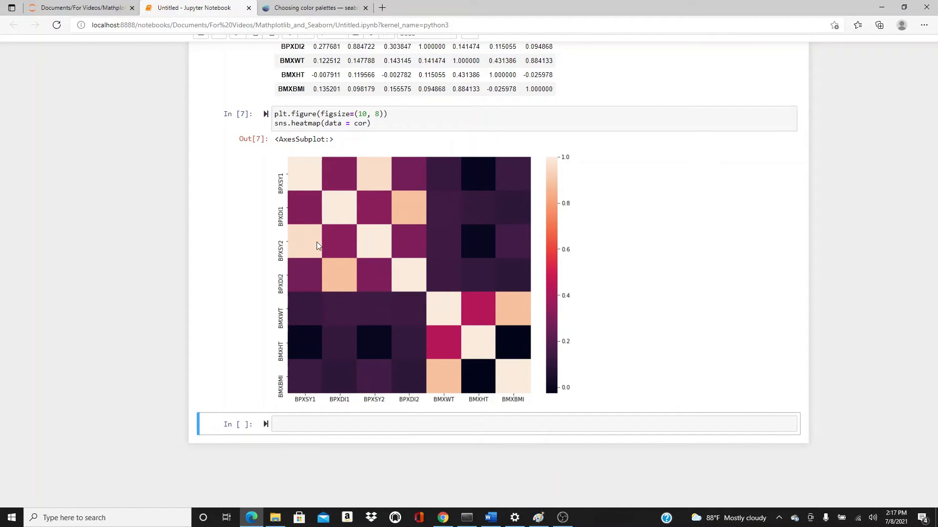
mouse_move(550, 394)
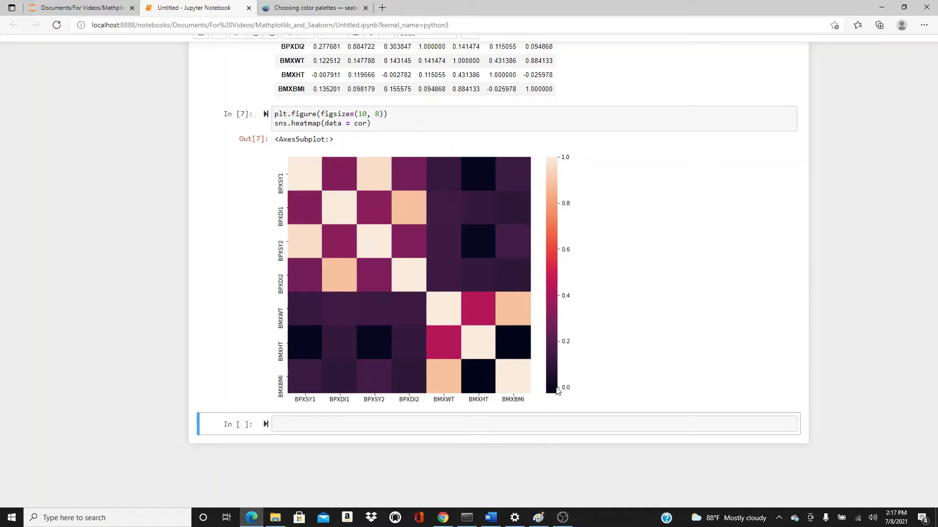
mouse_move(483, 393)
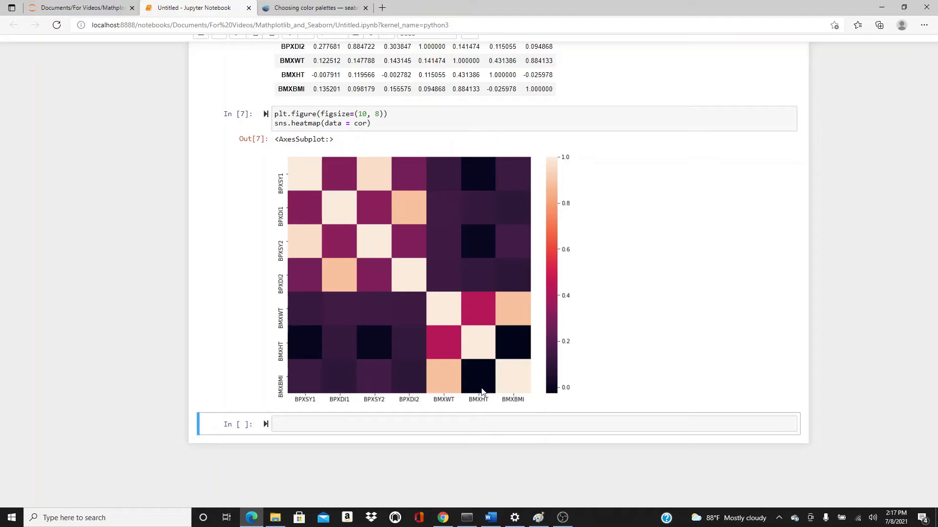
mouse_move(508, 351)
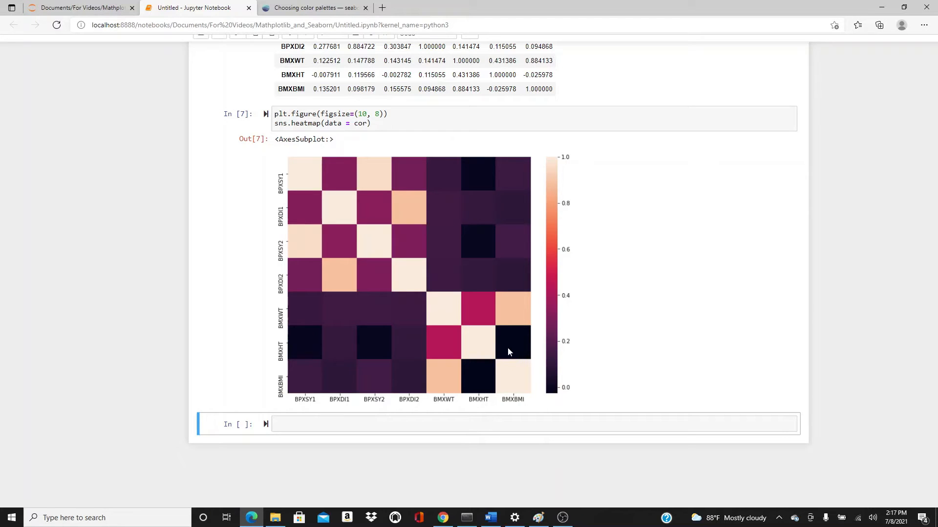
mouse_move(479, 387)
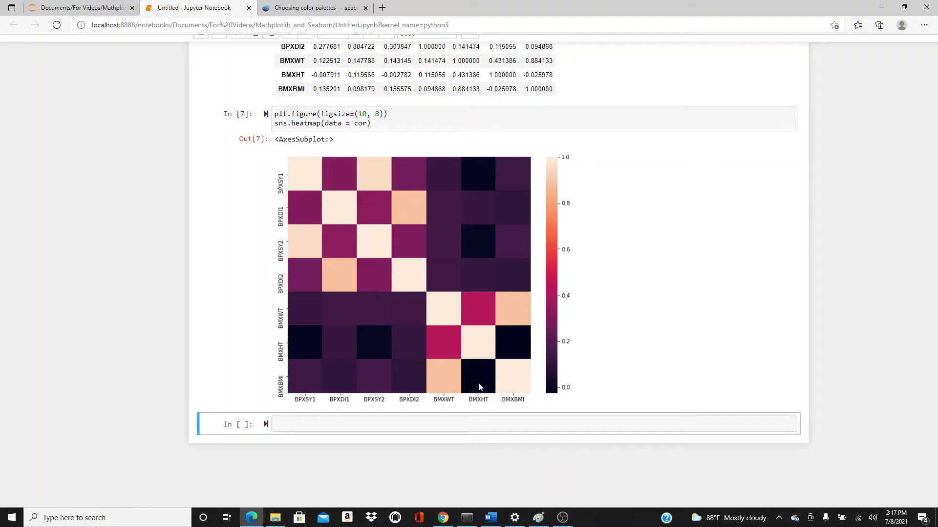
mouse_move(504, 355)
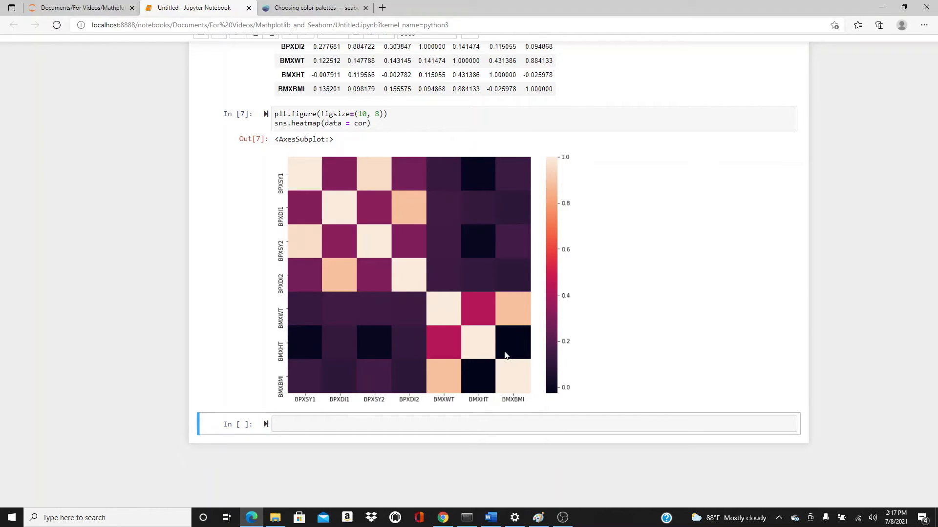
mouse_move(301, 166)
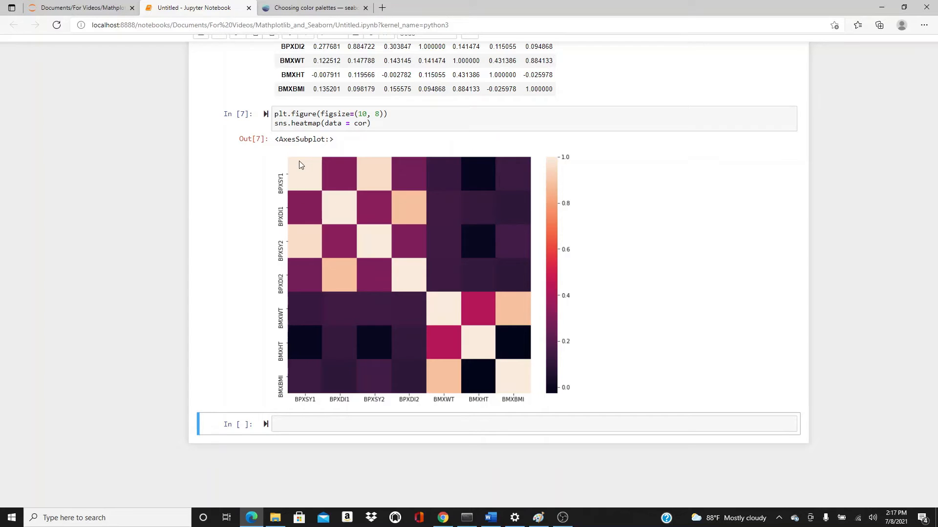
mouse_move(568, 166)
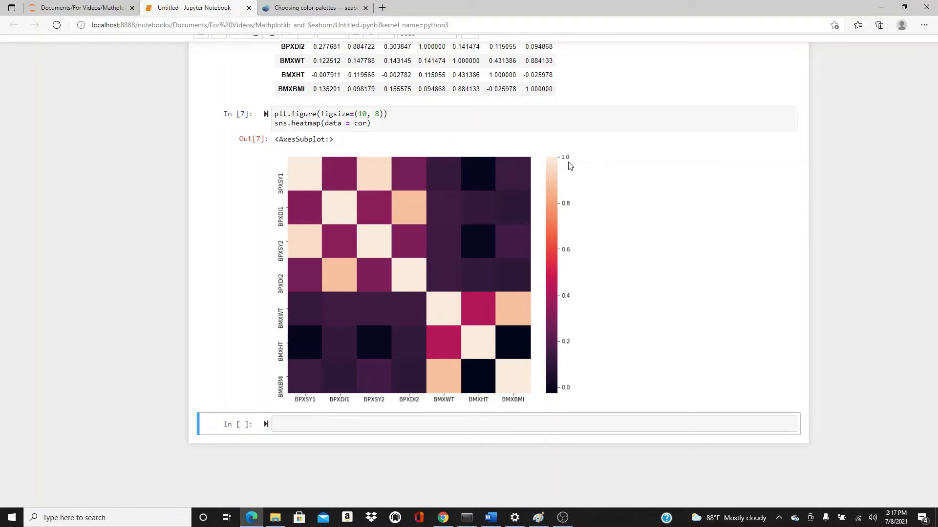
mouse_move(399, 152)
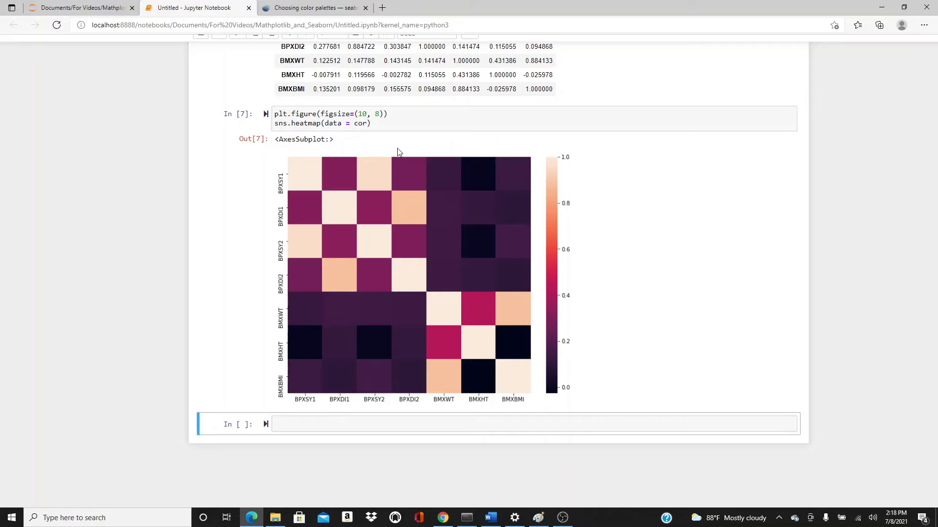
mouse_move(519, 375)
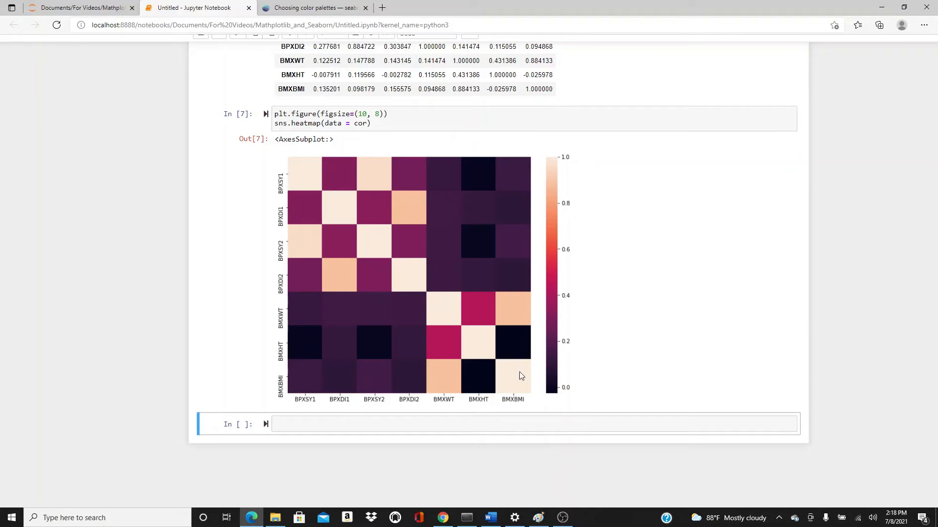
left_click(243, 144)
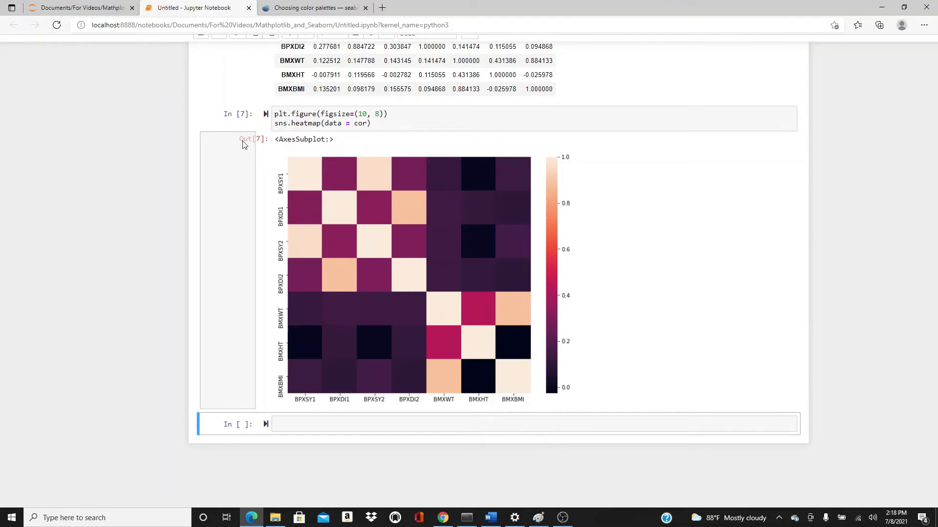
mouse_move(478, 335)
type(", ")
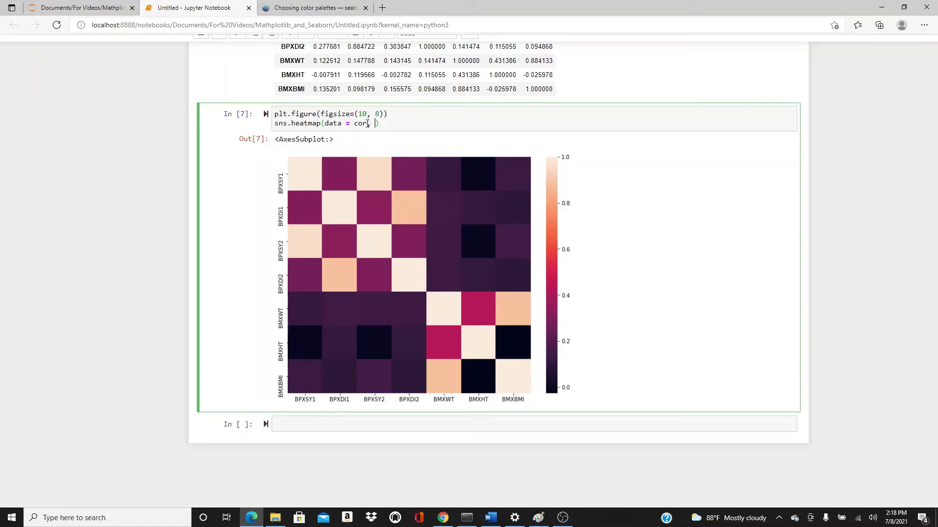
Add annot = True to the heatmap so each square shows its correlation value.
type("annot =")
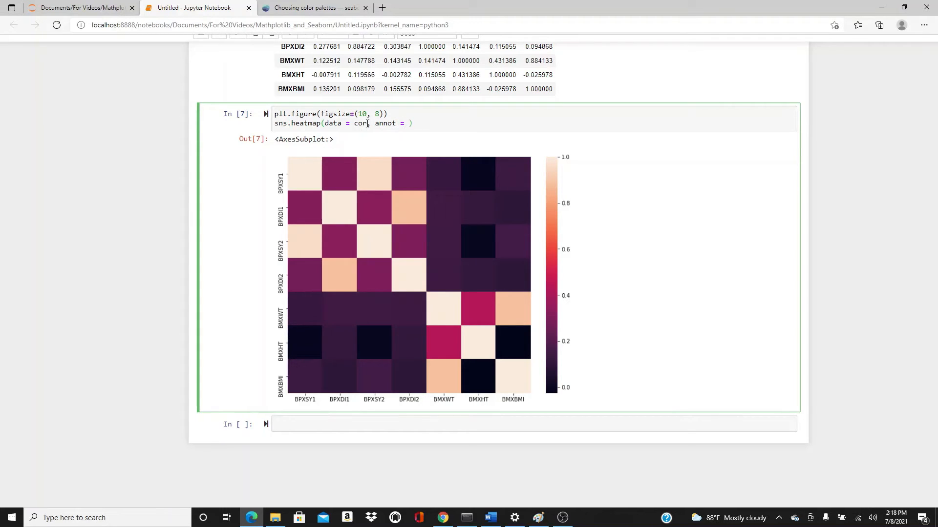
type("True")
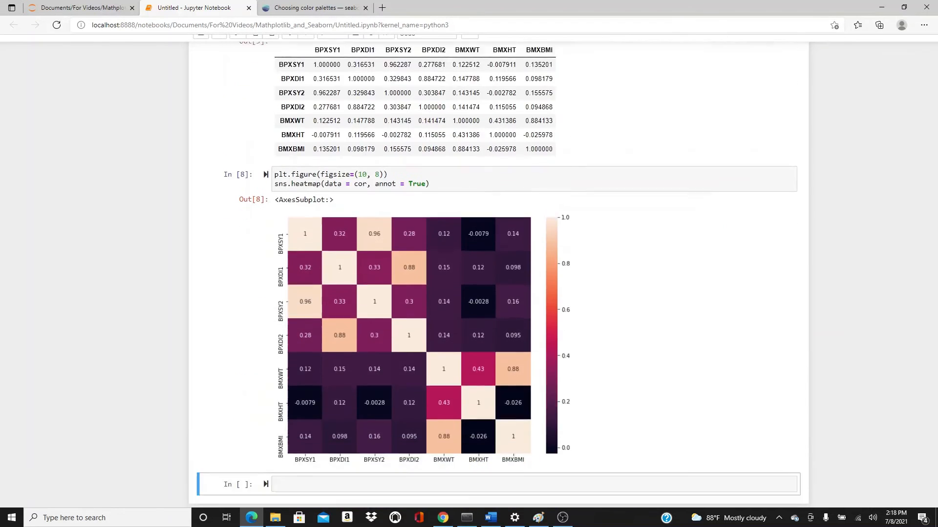
scroll("down", 3)
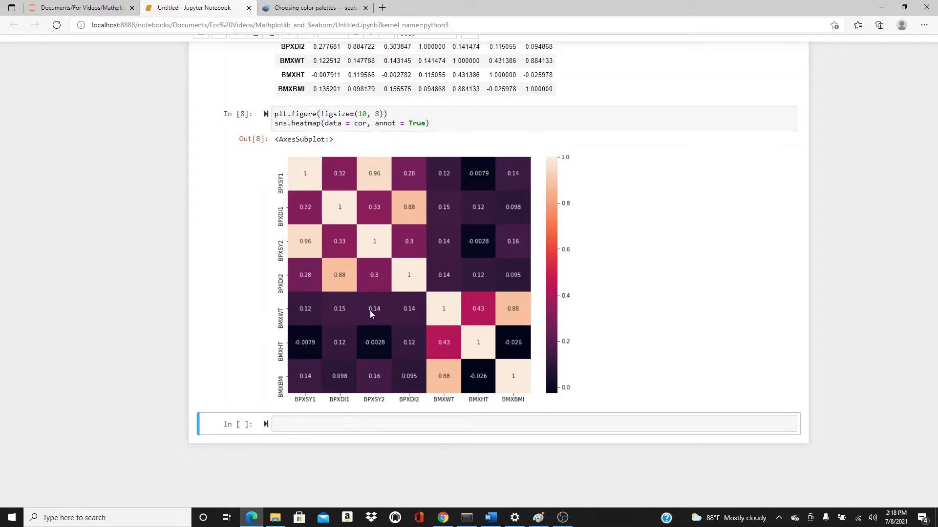
mouse_move(432, 226)
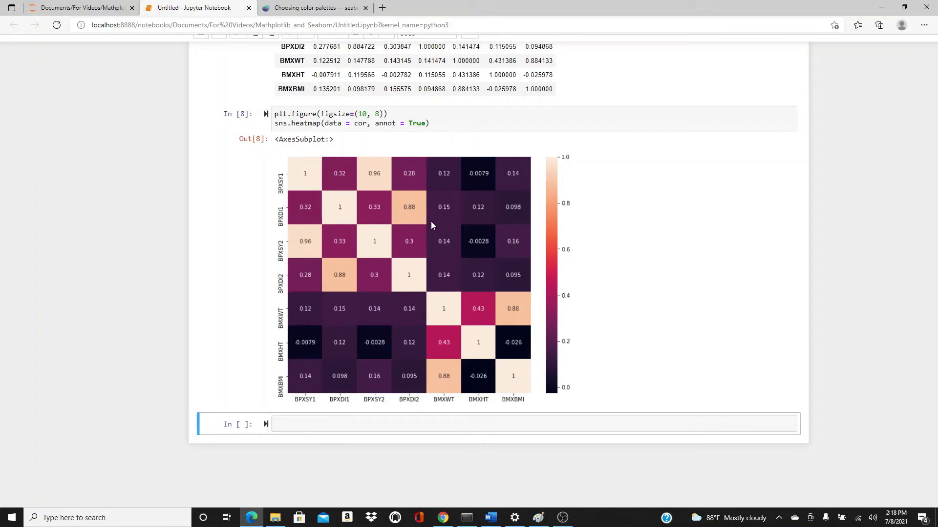
mouse_move(412, 215)
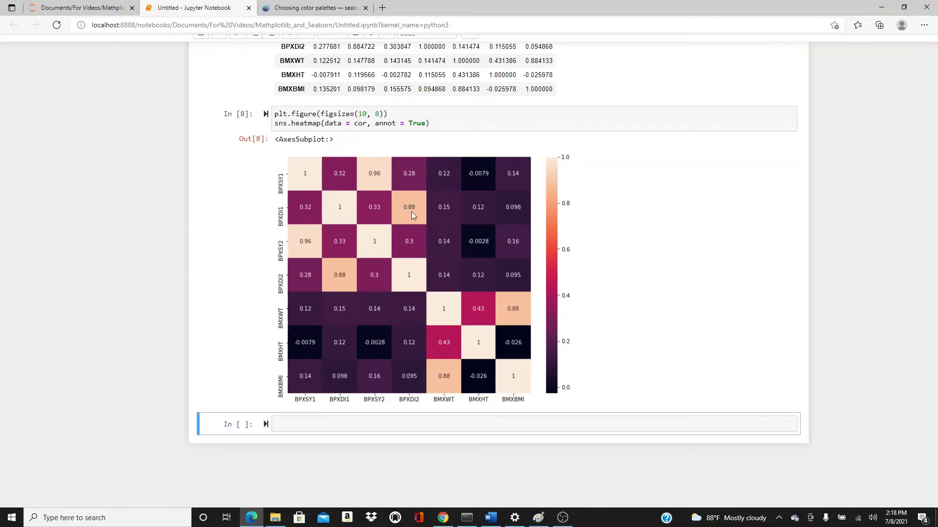
Add cmap = 'rocket' after annot = True in the heatmap call.
left_click(422, 123)
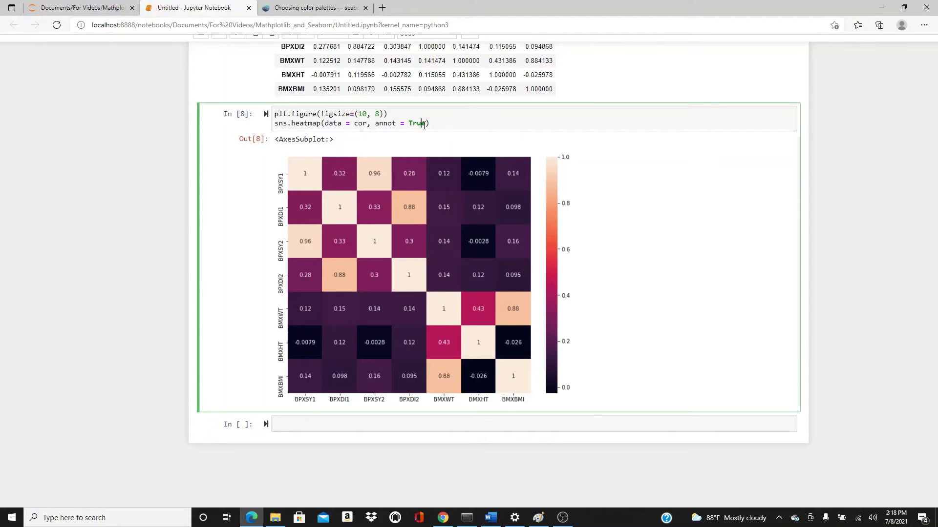
type(",")
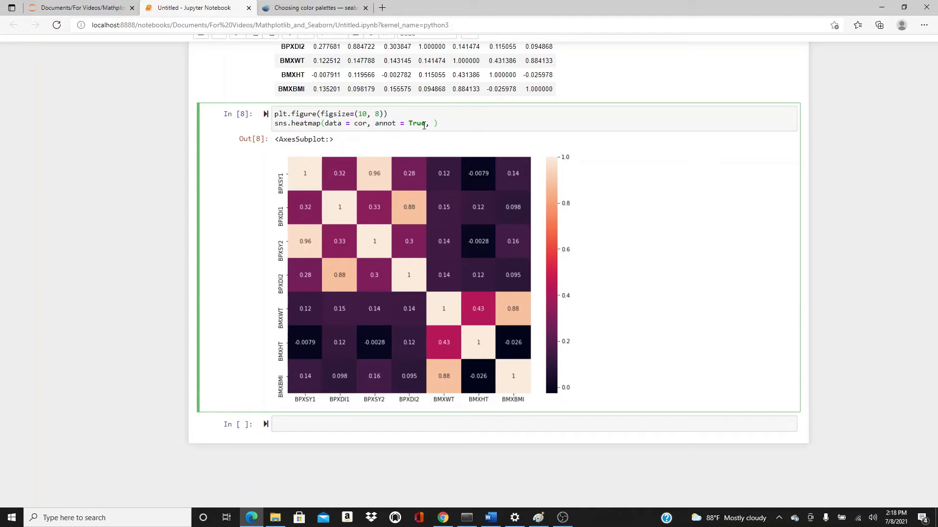
mouse_move(330, 232)
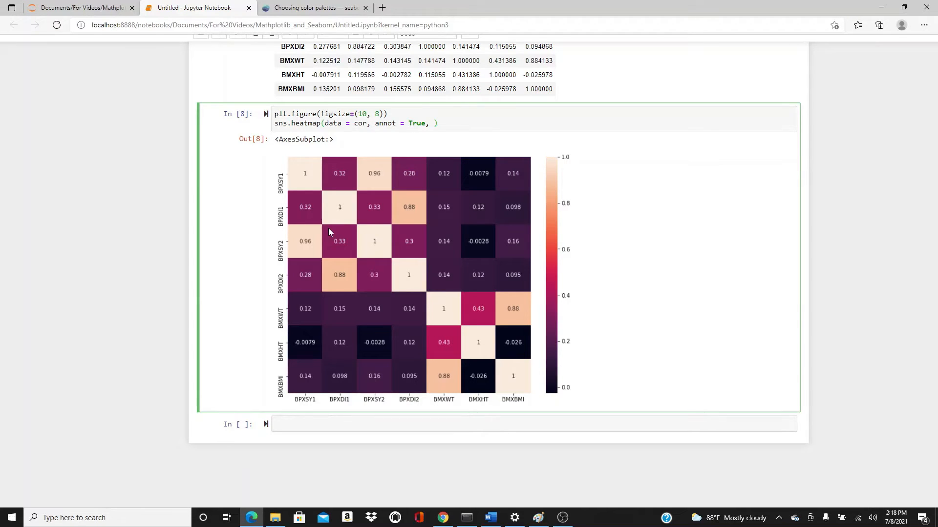
type("cmap = '")
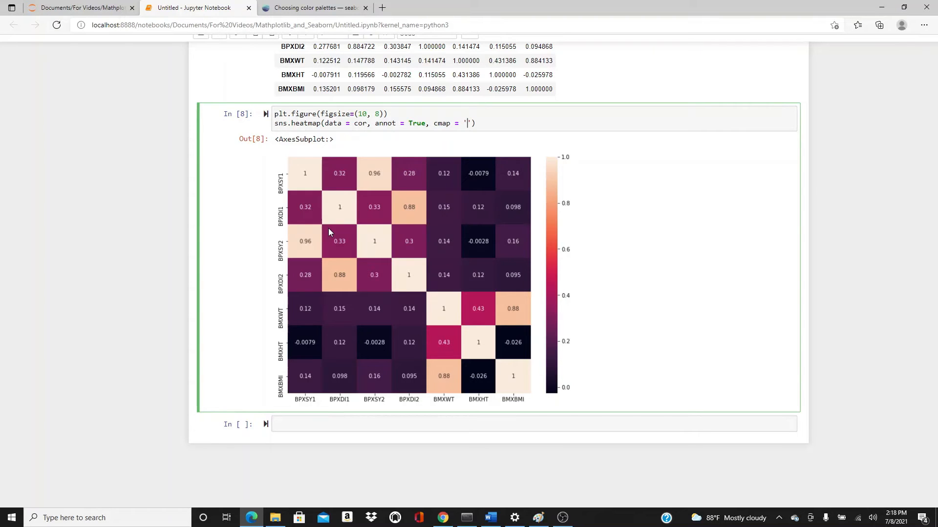
type("rocket")
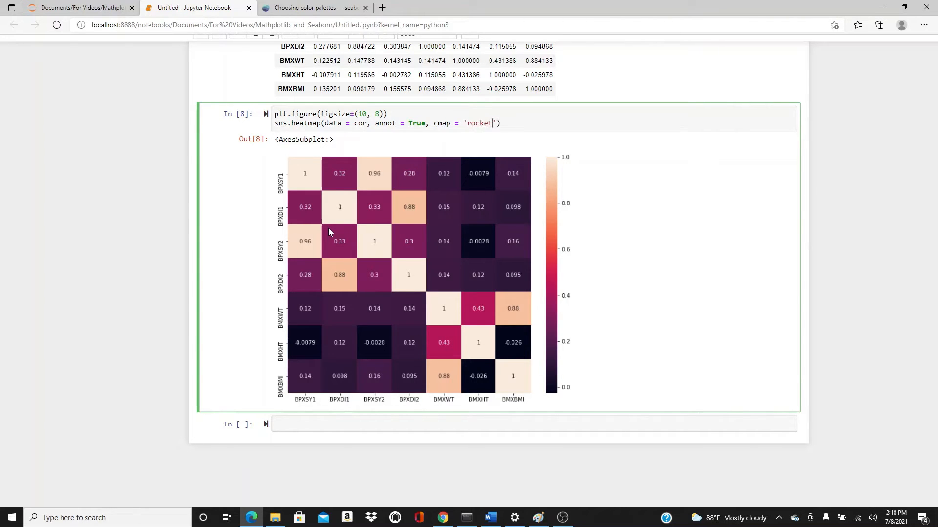
mouse_move(419, 293)
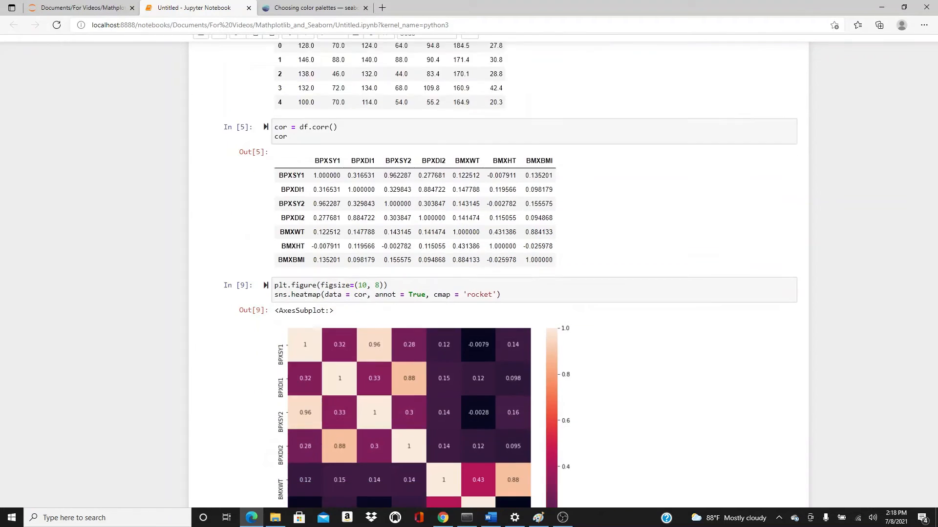
left_click(313, 8)
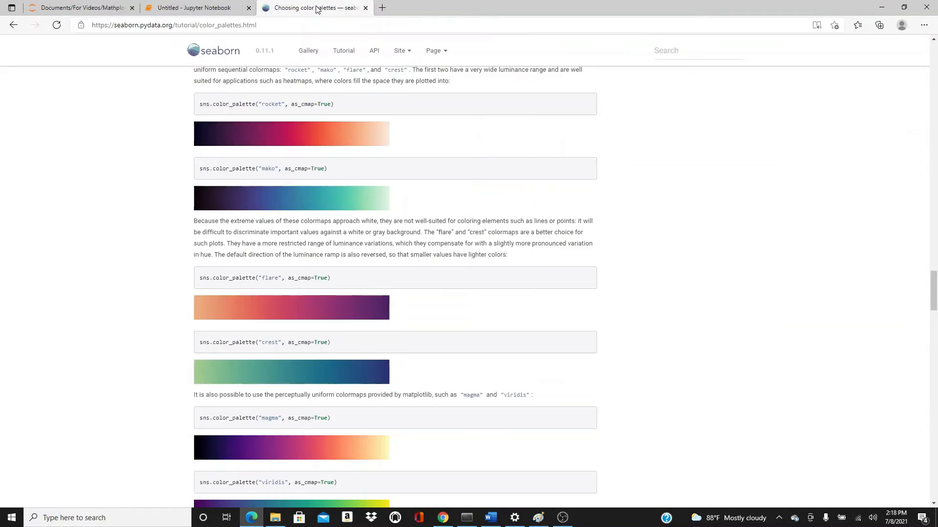
scroll("up", 3)
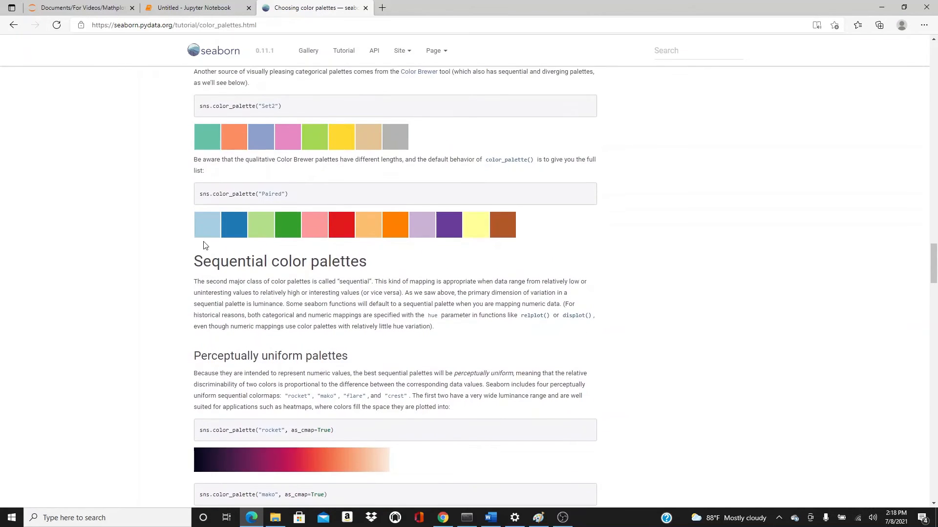
scroll("down", 3)
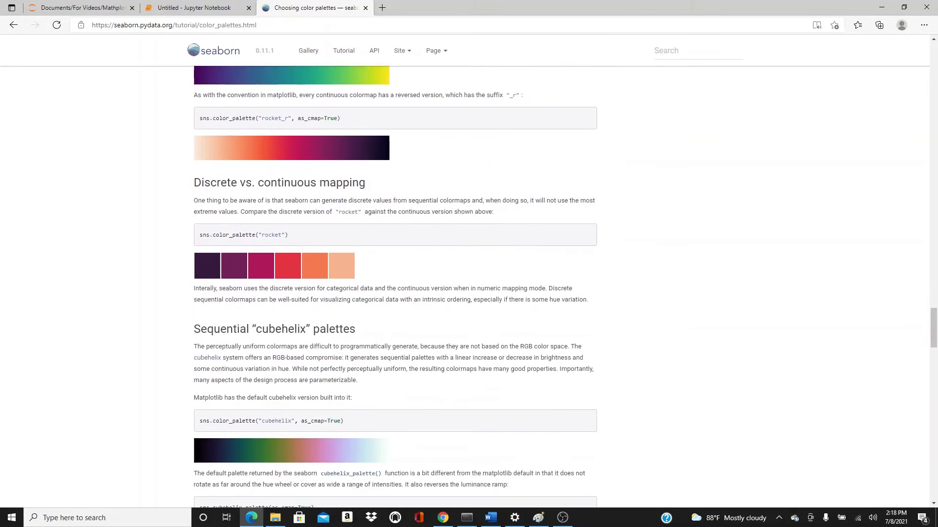
scroll("down", 3)
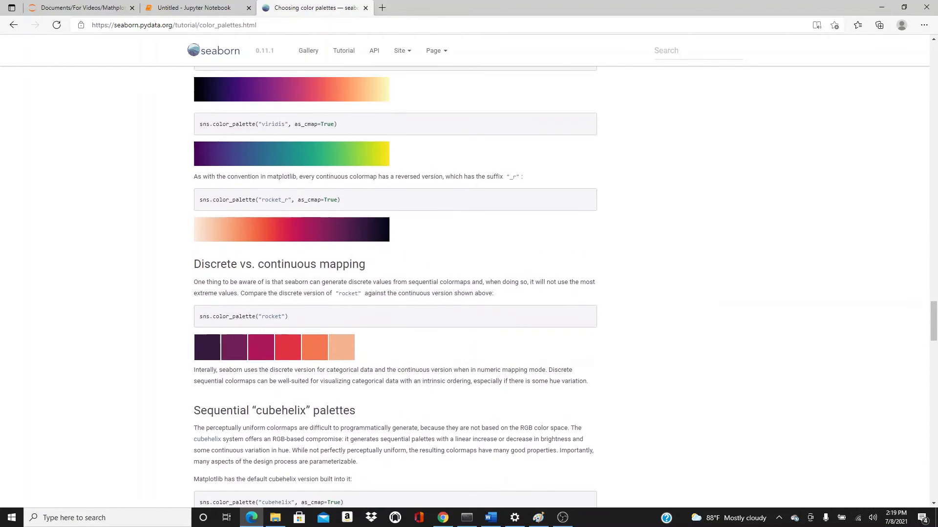
scroll("down", 3)
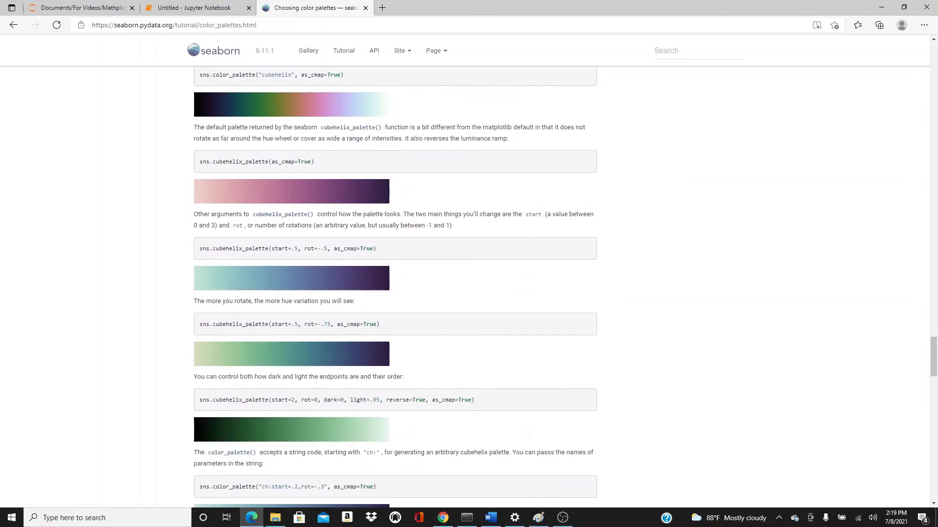
scroll("down", 3)
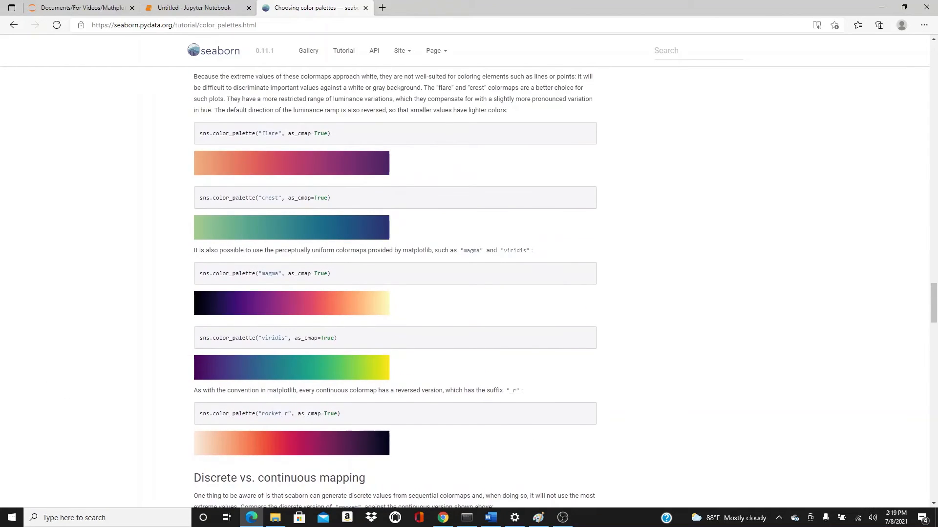
scroll("up", 3)
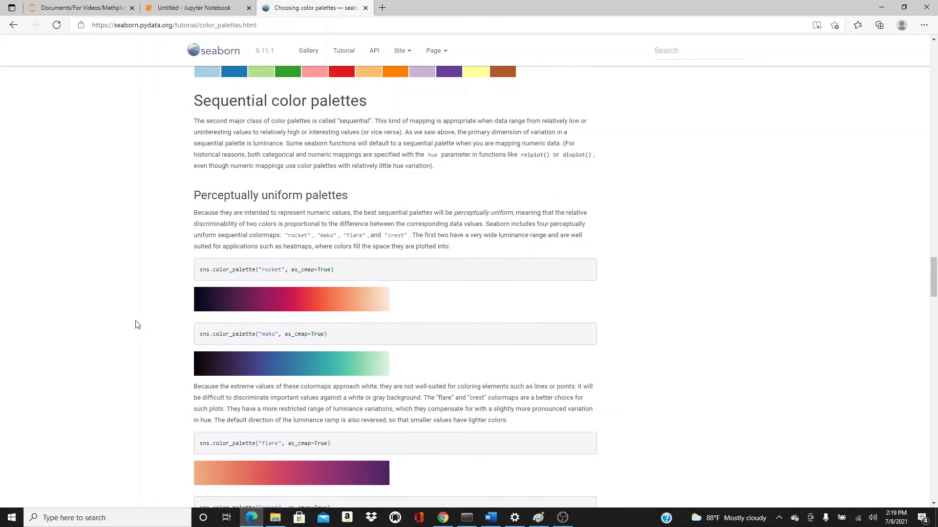
mouse_move(280, 270)
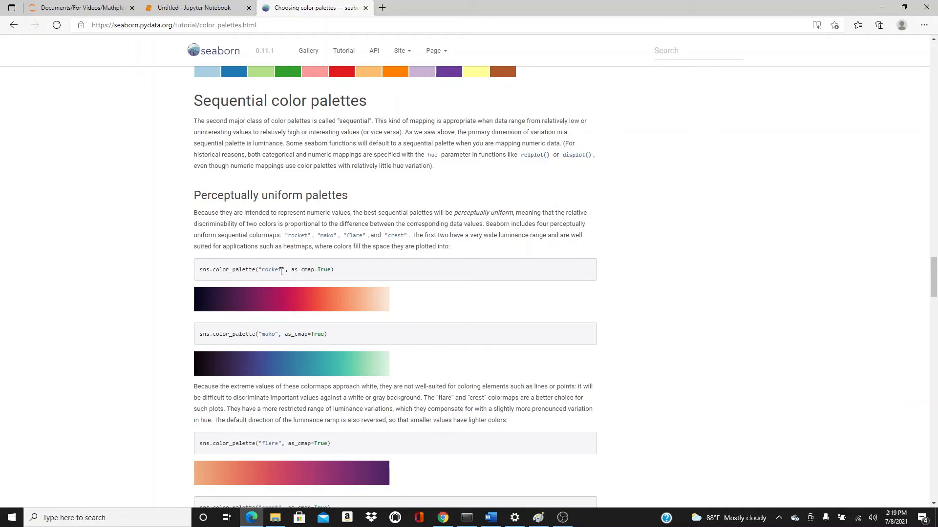
mouse_move(328, 362)
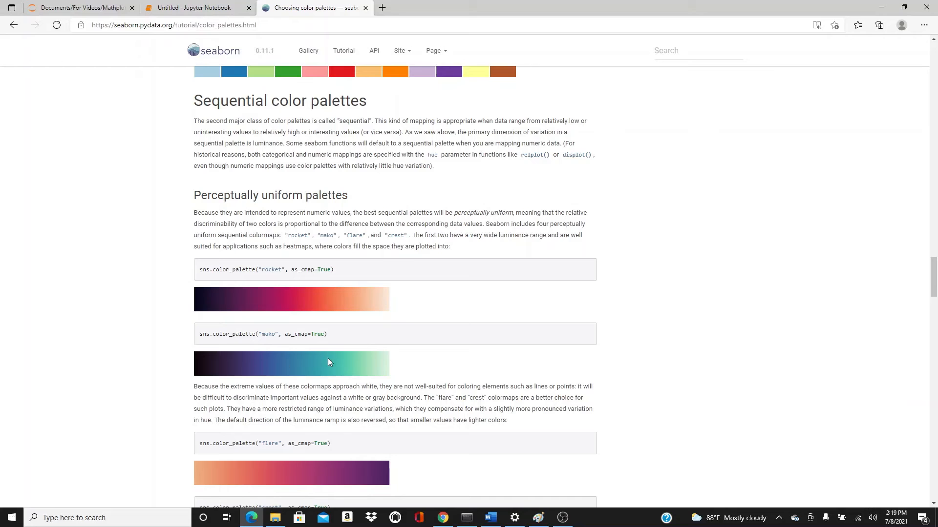
mouse_move(290, 304)
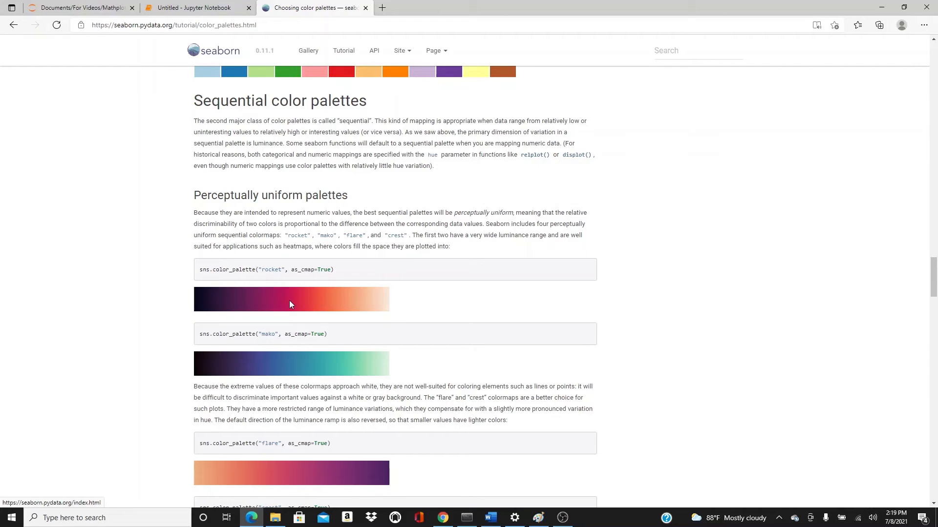
left_click(197, 7)
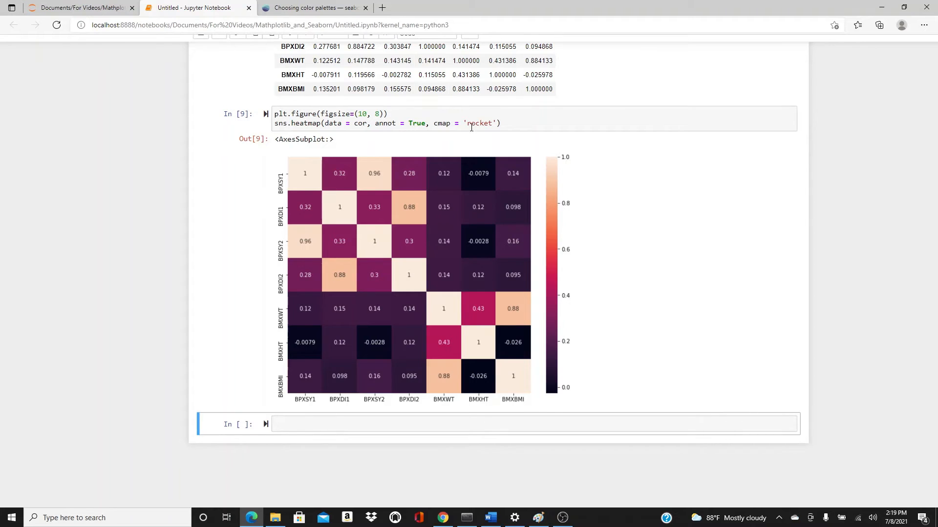
type("mako")
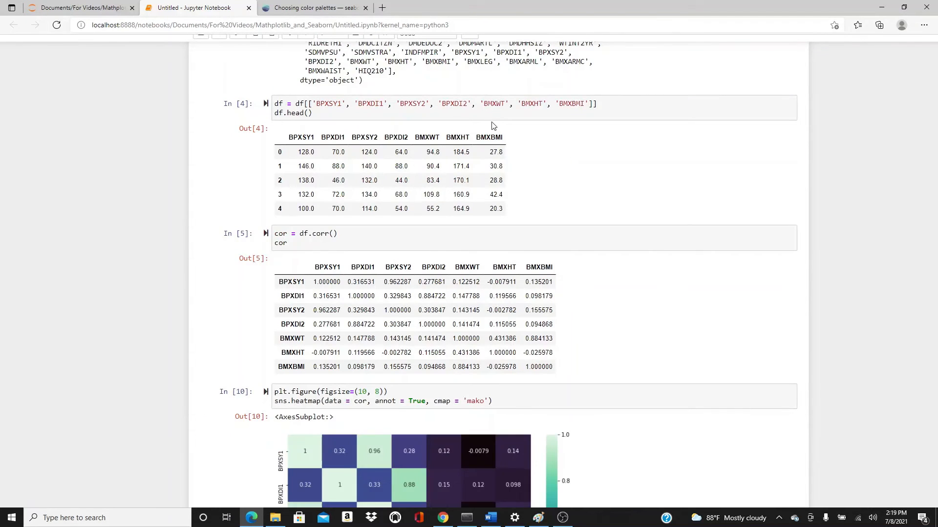
scroll("down", 3)
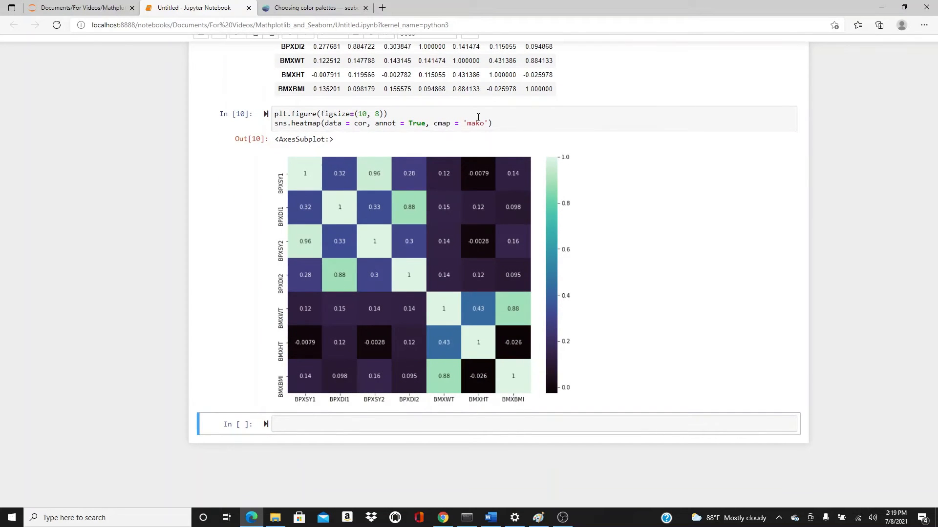
type(", c")
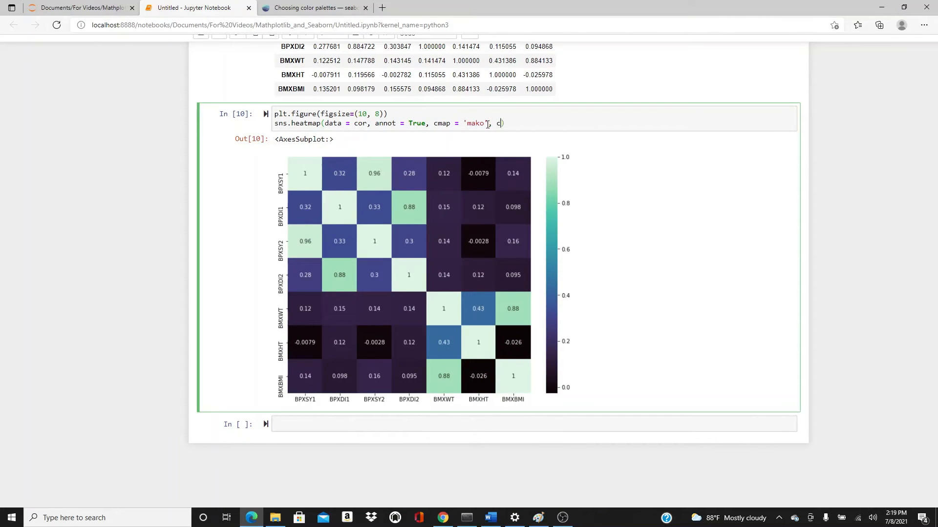
type("enter = 0")
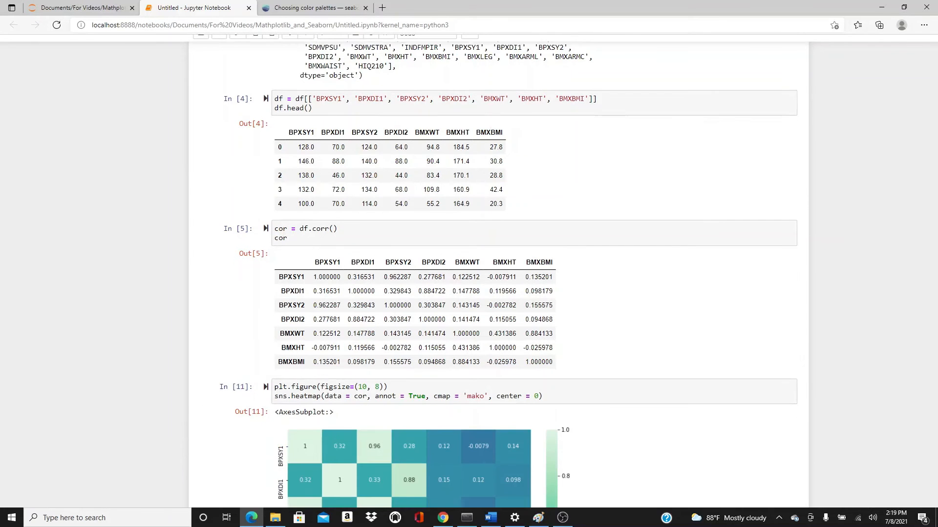
scroll("down", 3)
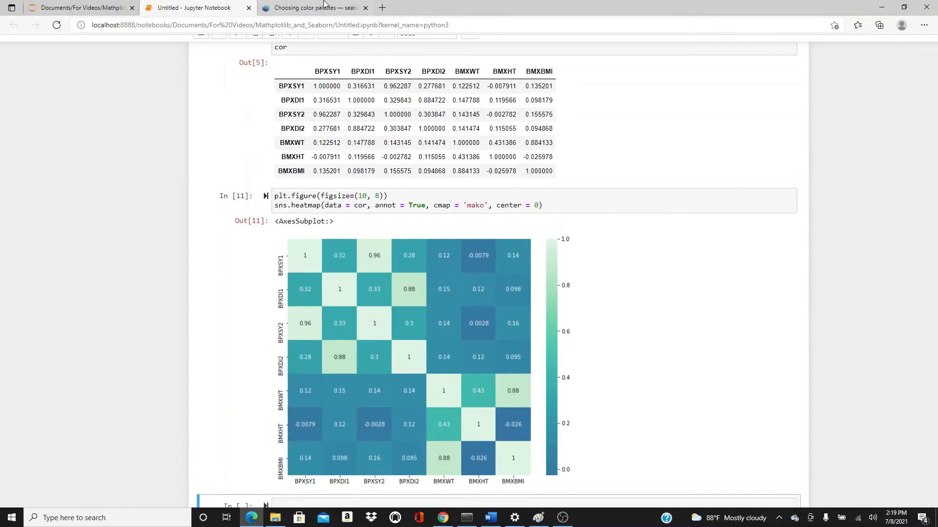
left_click(314, 8)
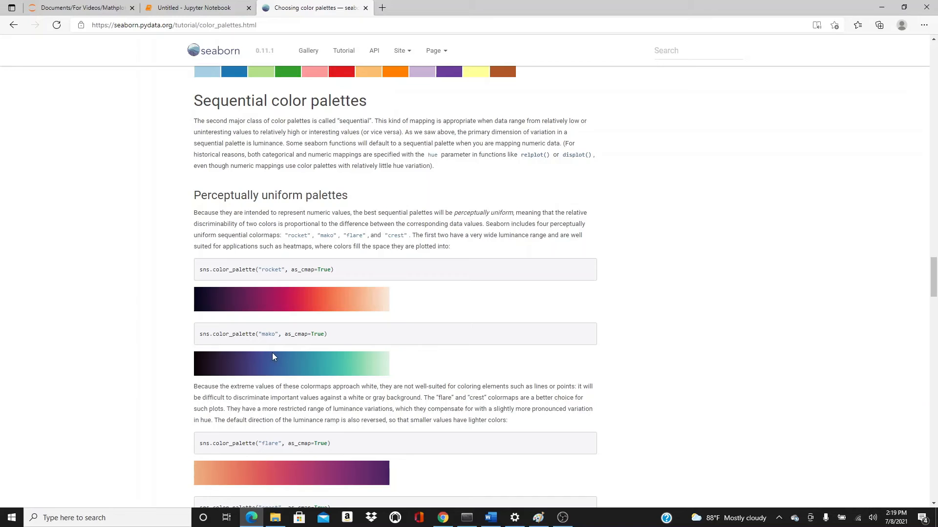
mouse_move(282, 371)
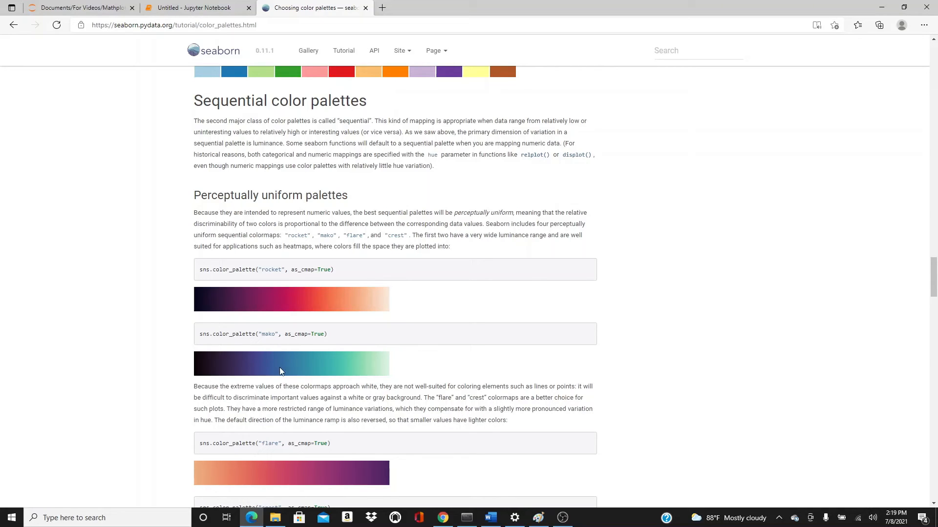
mouse_move(385, 374)
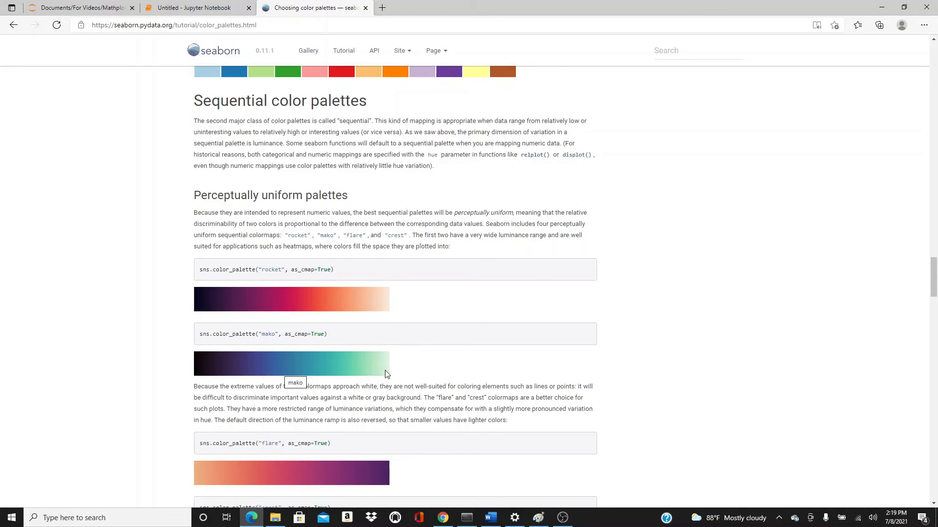
left_click(197, 8)
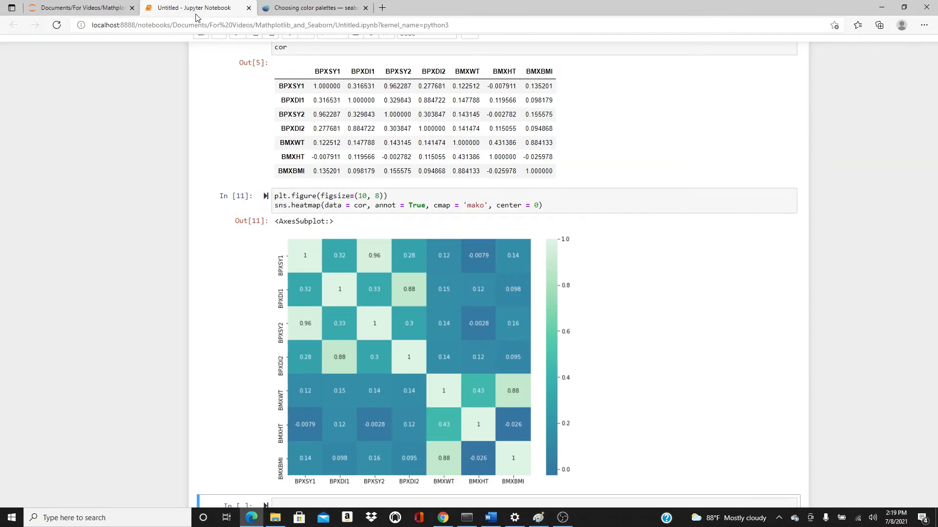
scroll("down", 3)
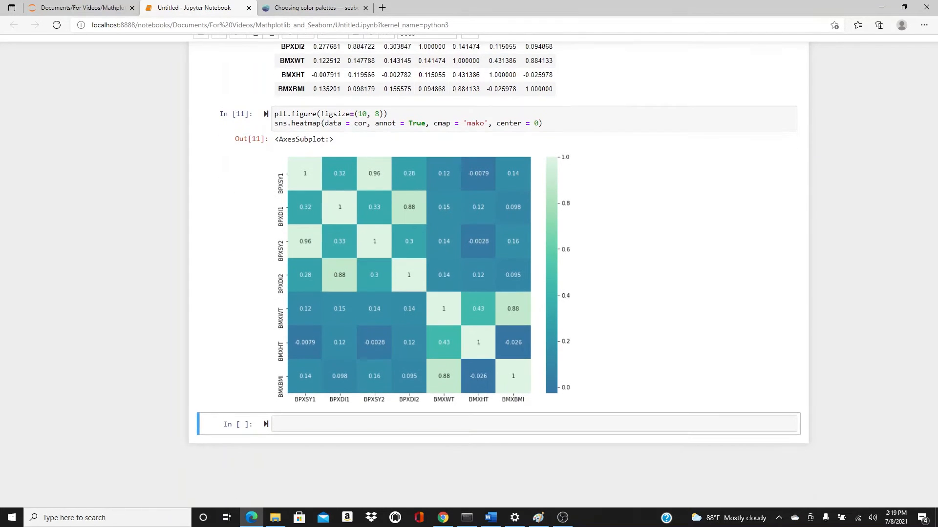
mouse_move(551, 181)
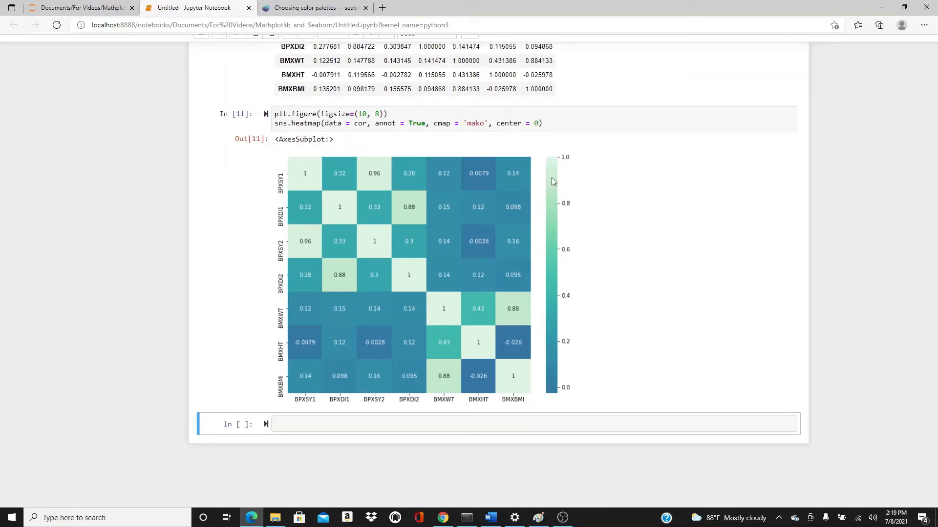
mouse_move(569, 214)
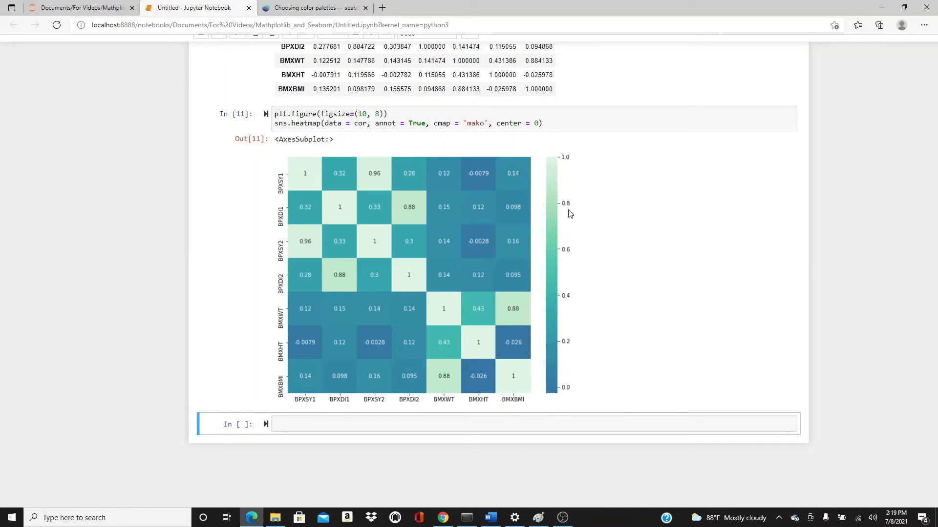
mouse_move(355, 242)
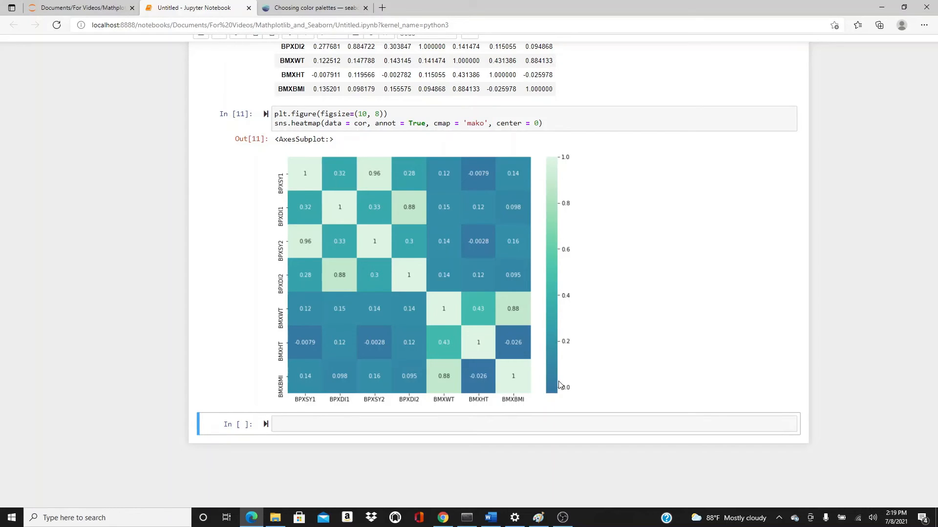
mouse_move(377, 199)
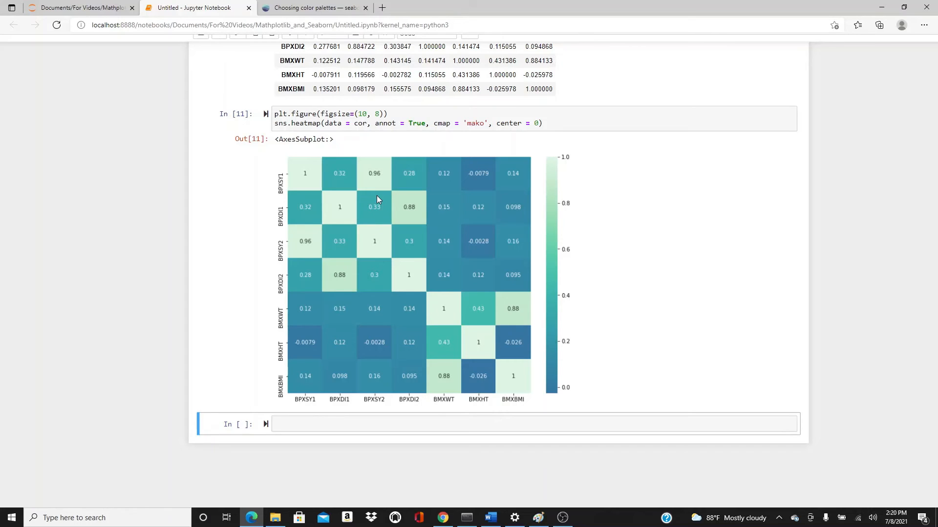
mouse_move(550, 103)
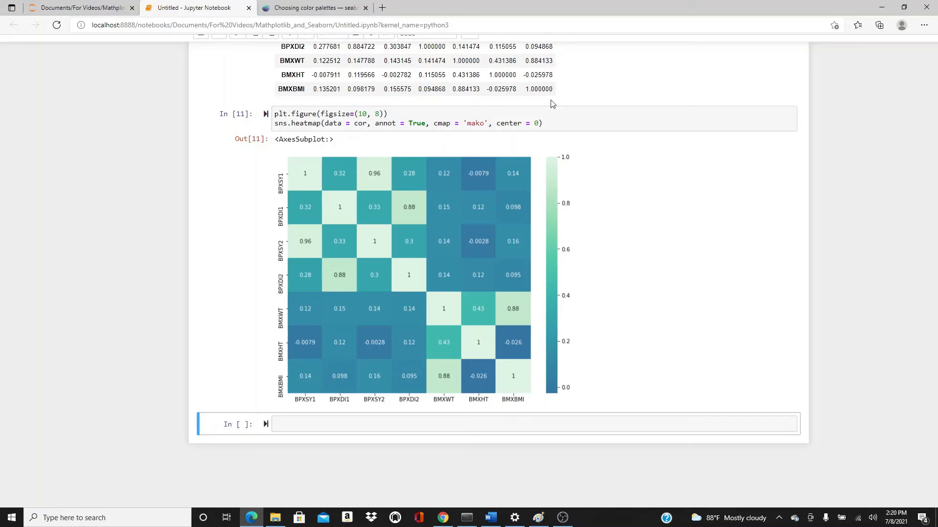
left_click(313, 8)
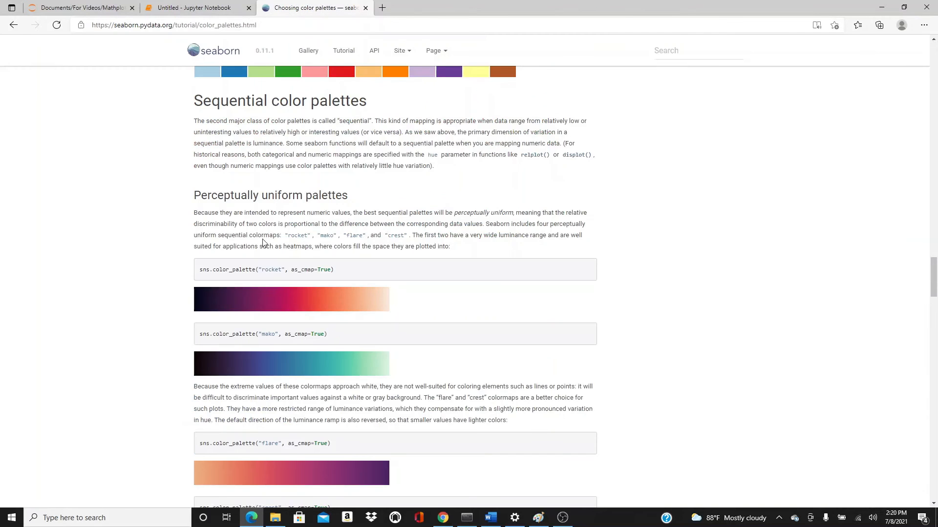
mouse_move(246, 367)
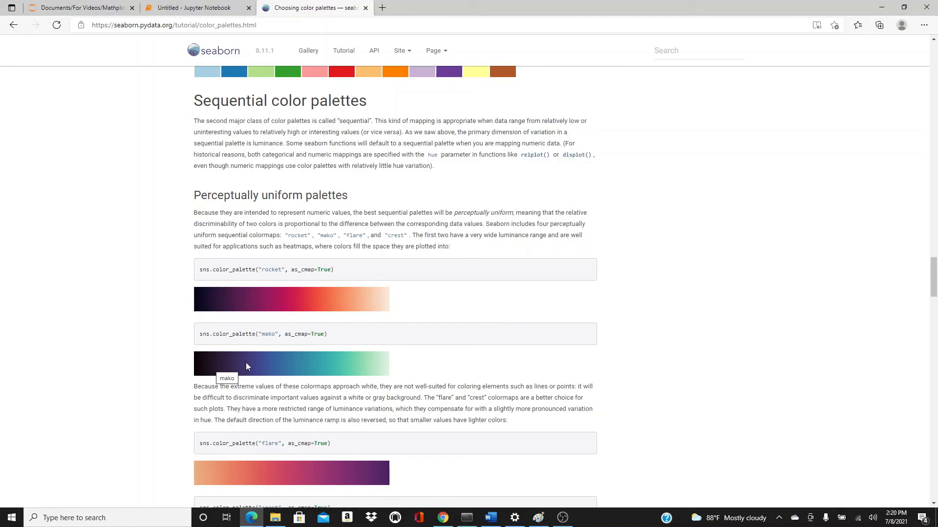
mouse_move(251, 378)
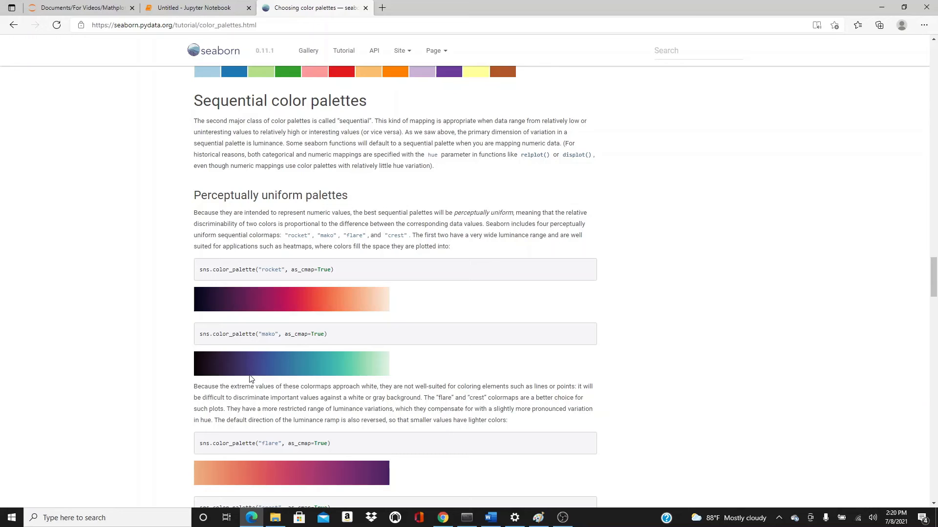
mouse_move(365, 364)
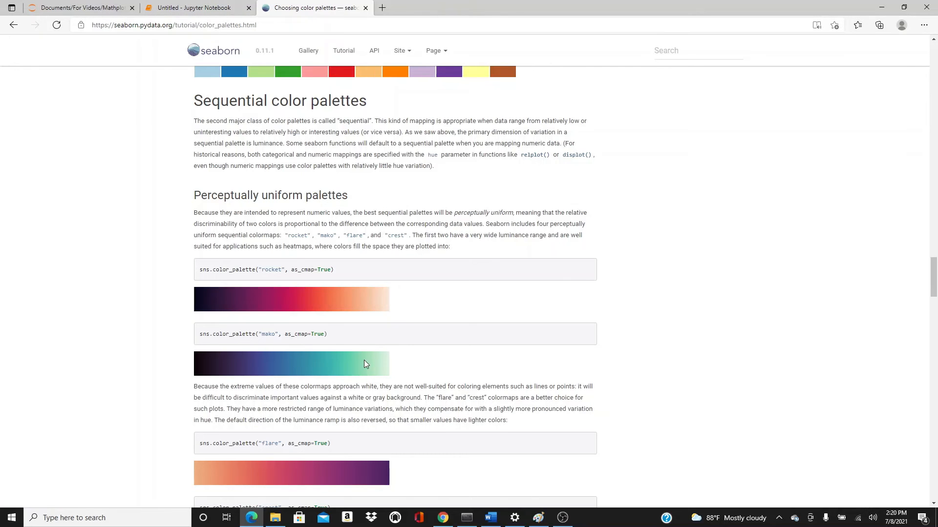
left_click(198, 8)
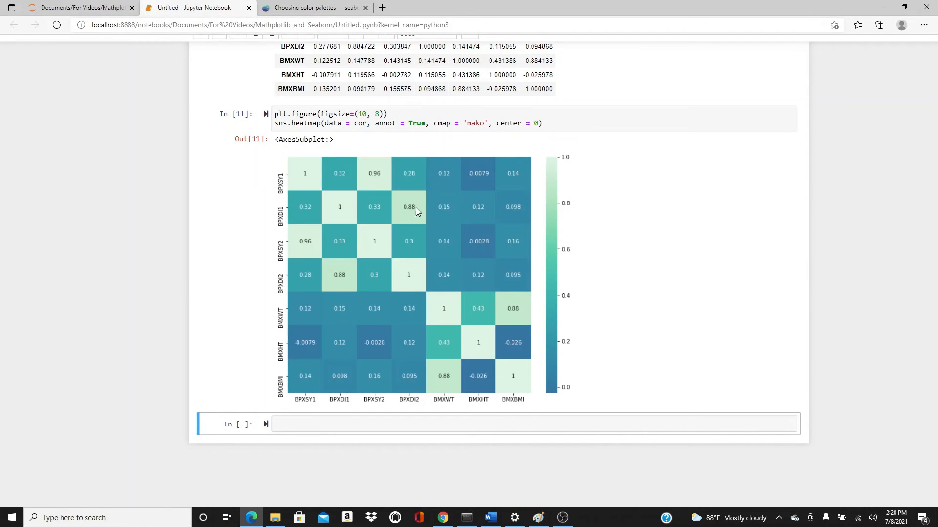
left_click(313, 7)
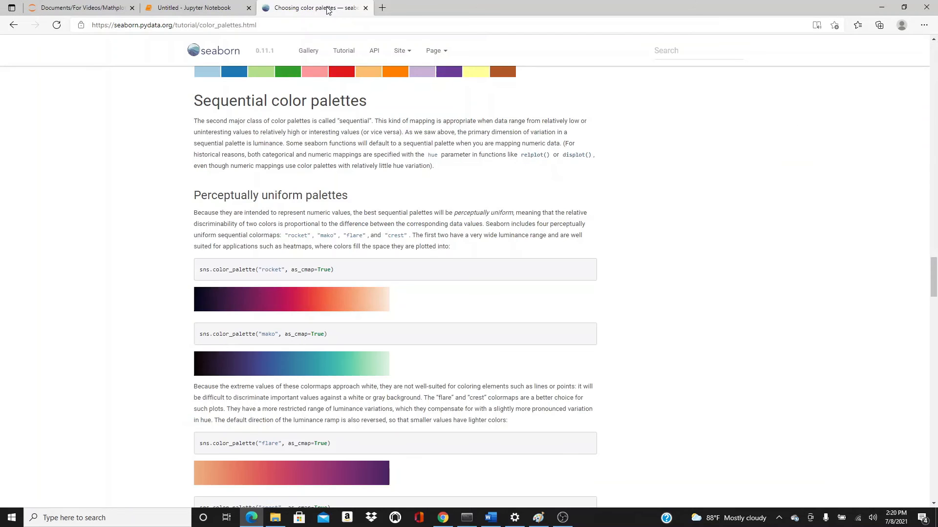
mouse_move(293, 371)
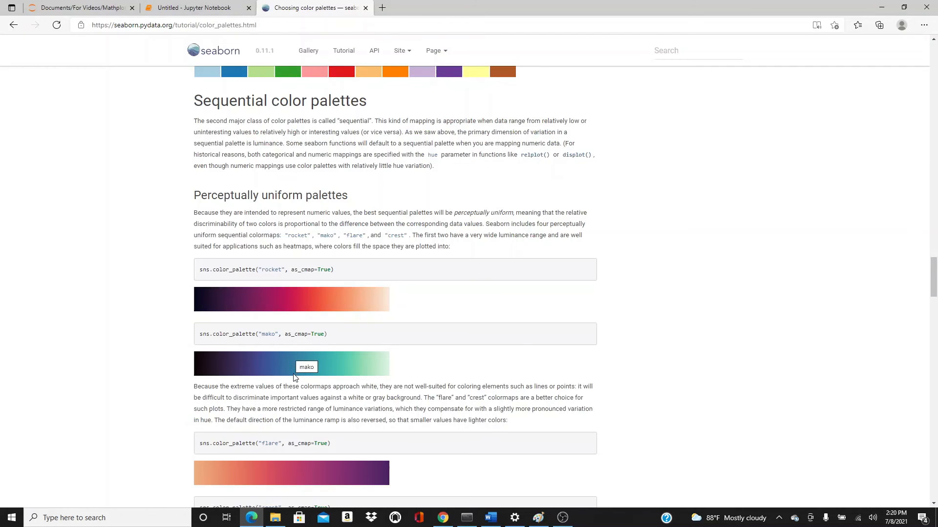
mouse_move(388, 364)
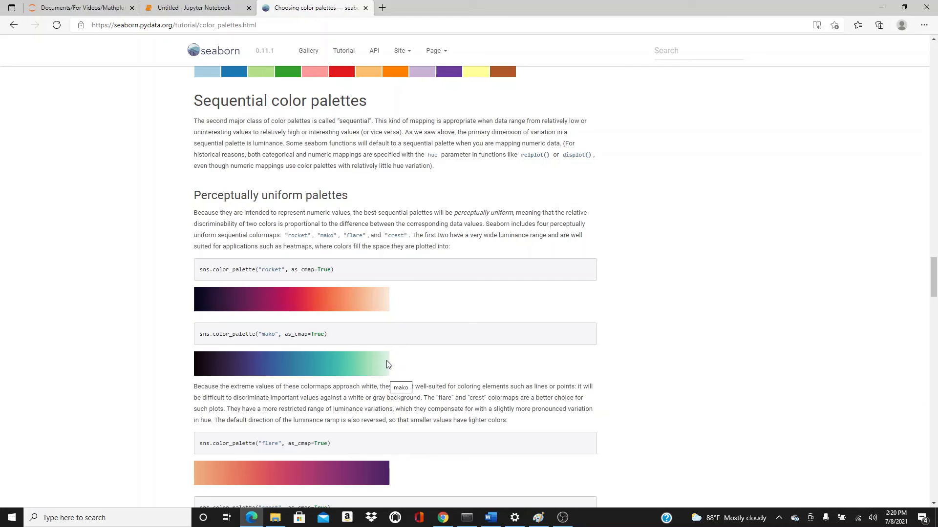
left_click(198, 7)
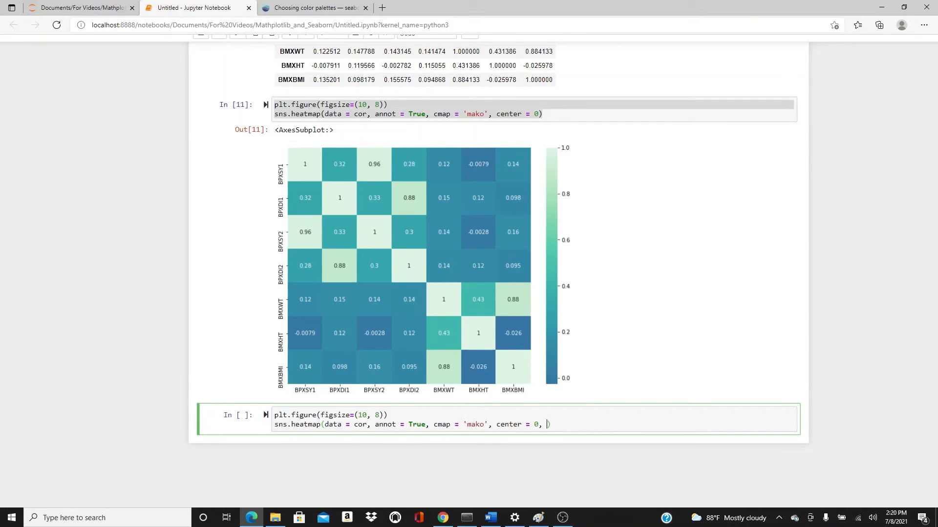
Limit the heatmap colour range with vmin = 0.1 and vmax = 0.95.
type("vmin = 0.")
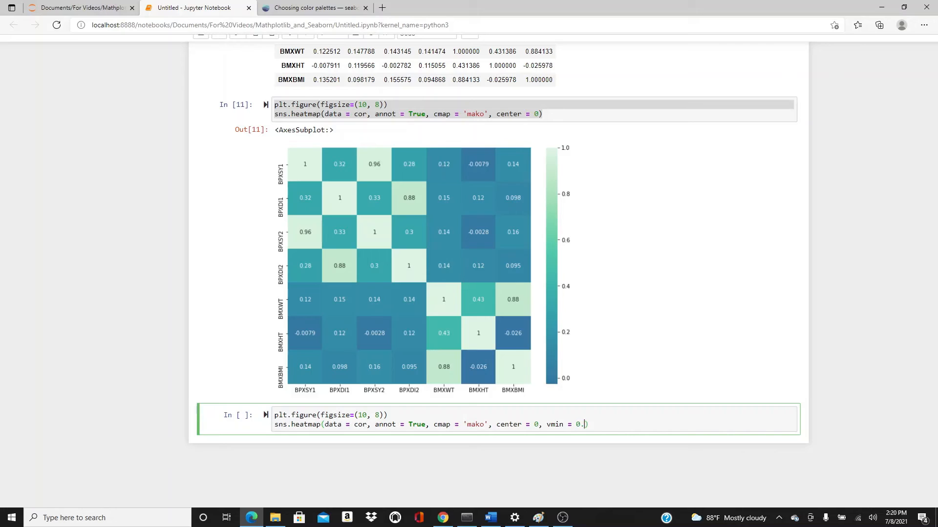
type("1, vmax")
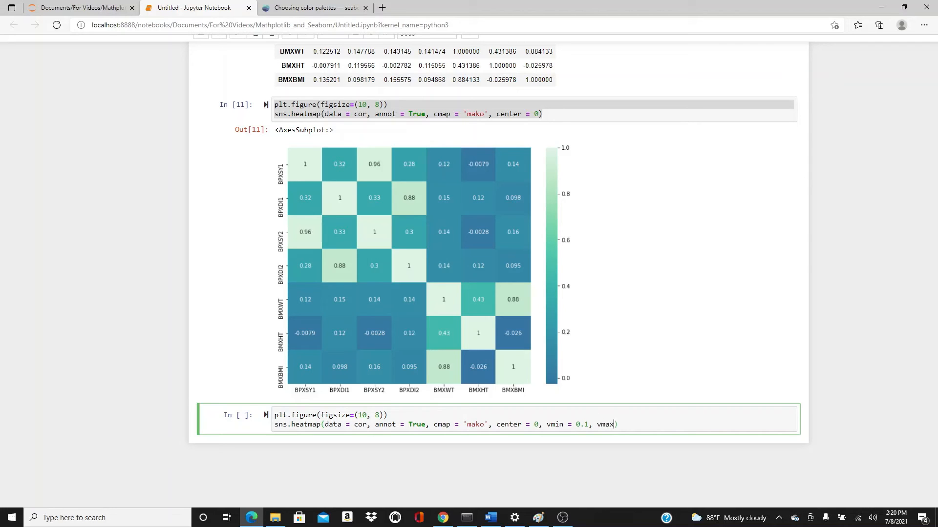
type("= 0.95")
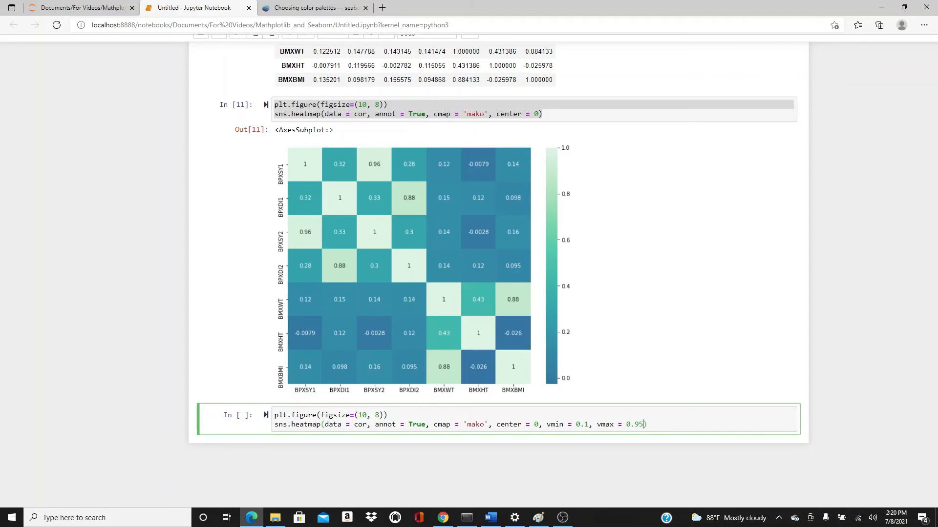
mouse_move(508, 459)
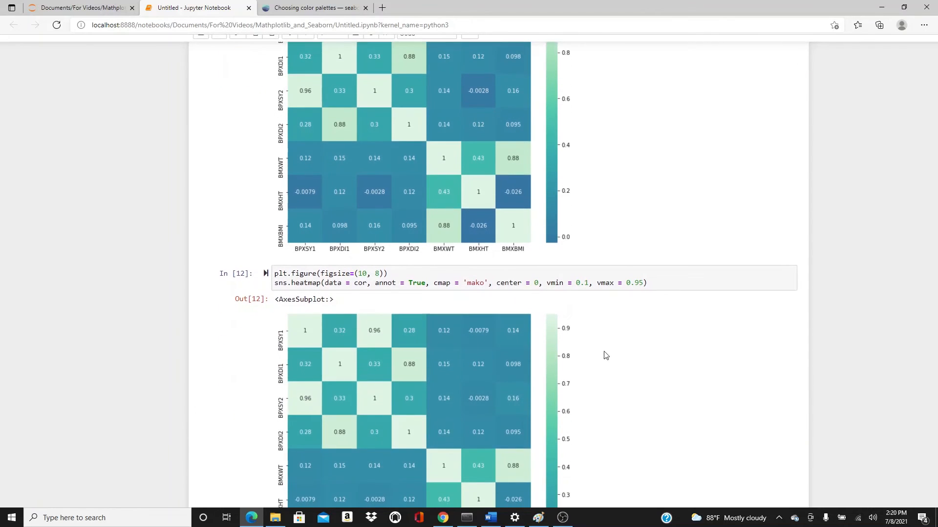
mouse_move(584, 282)
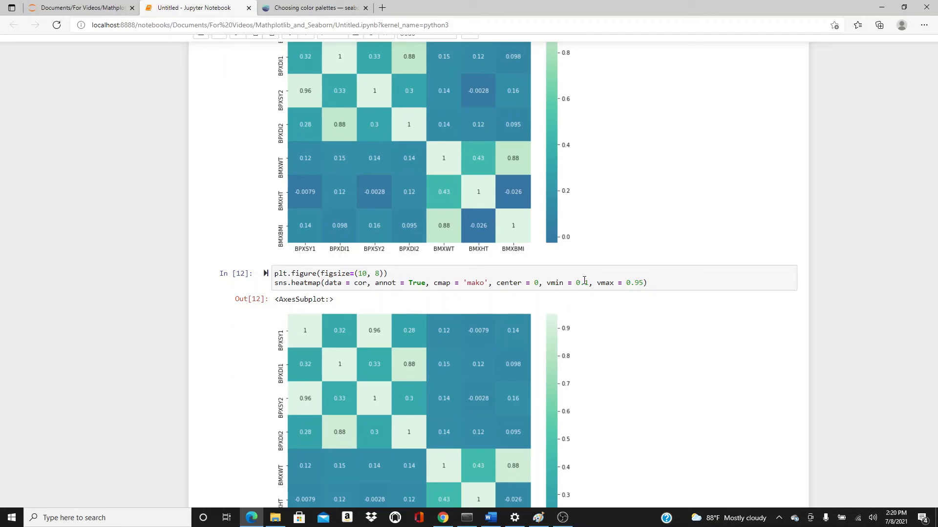
scroll("down", 3)
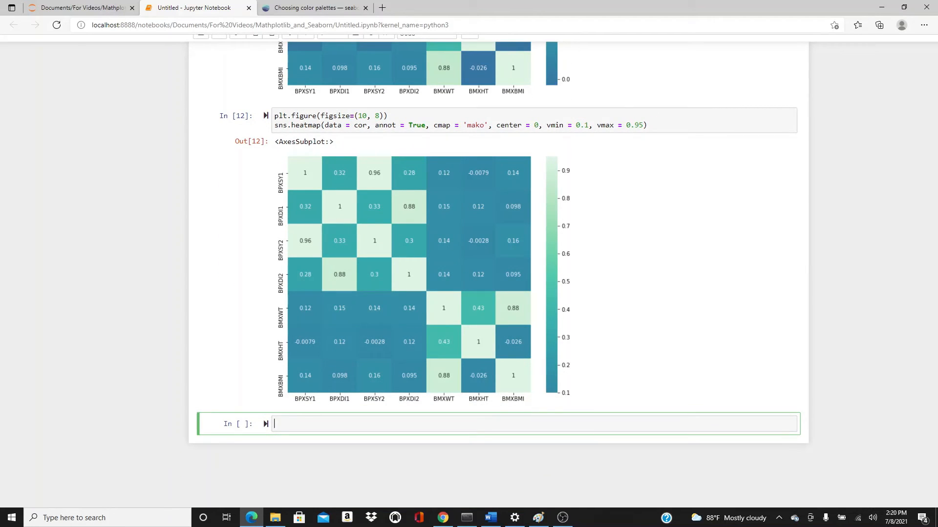
scroll("up", 3)
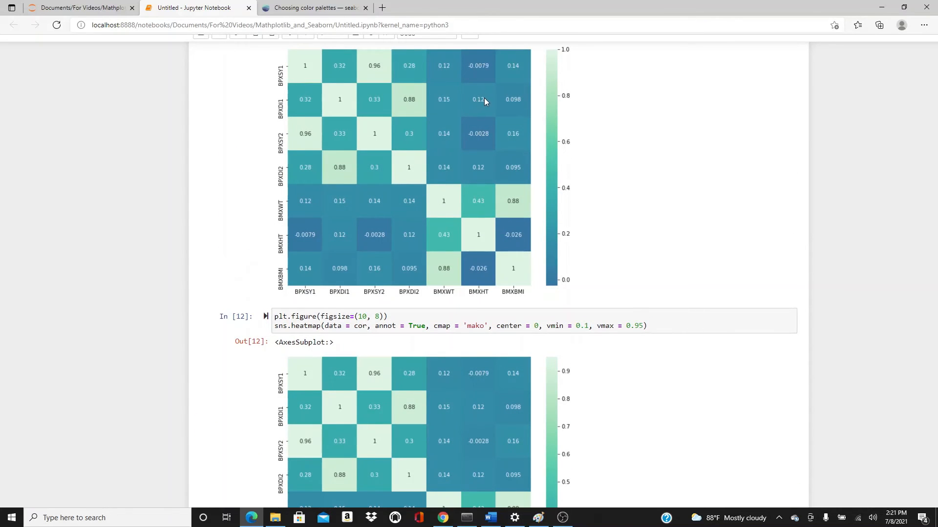
mouse_move(485, 129)
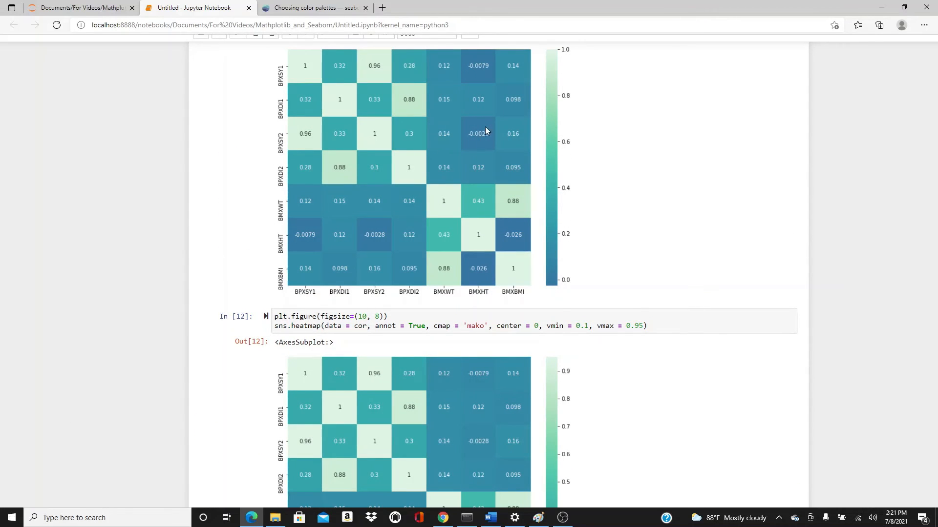
mouse_move(552, 281)
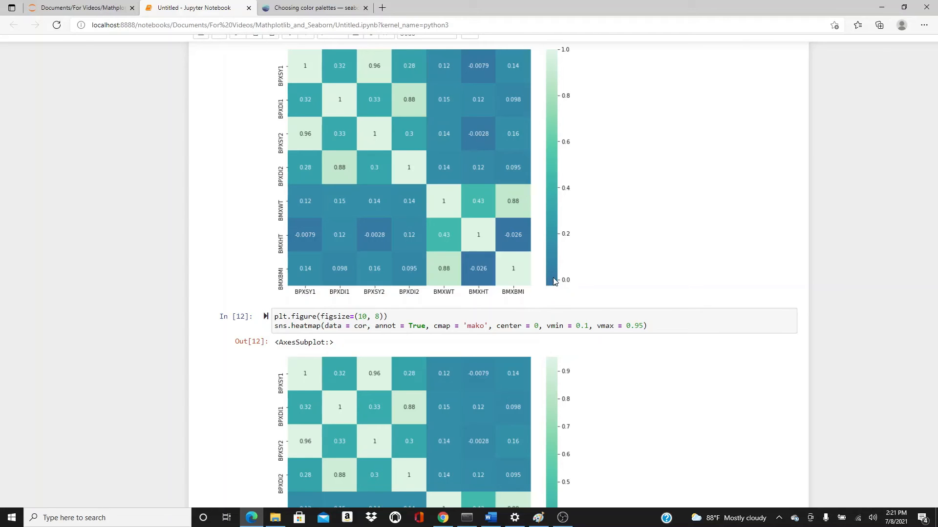
scroll("down", 3)
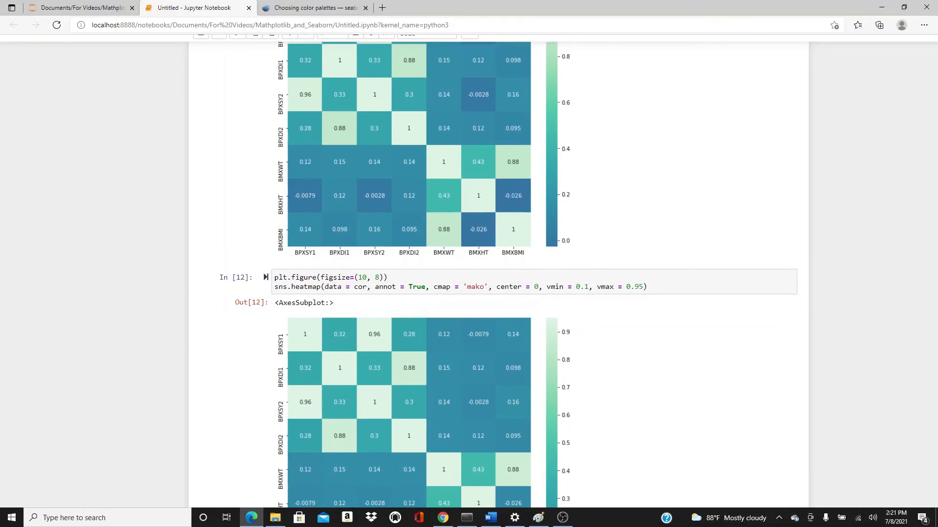
mouse_move(483, 410)
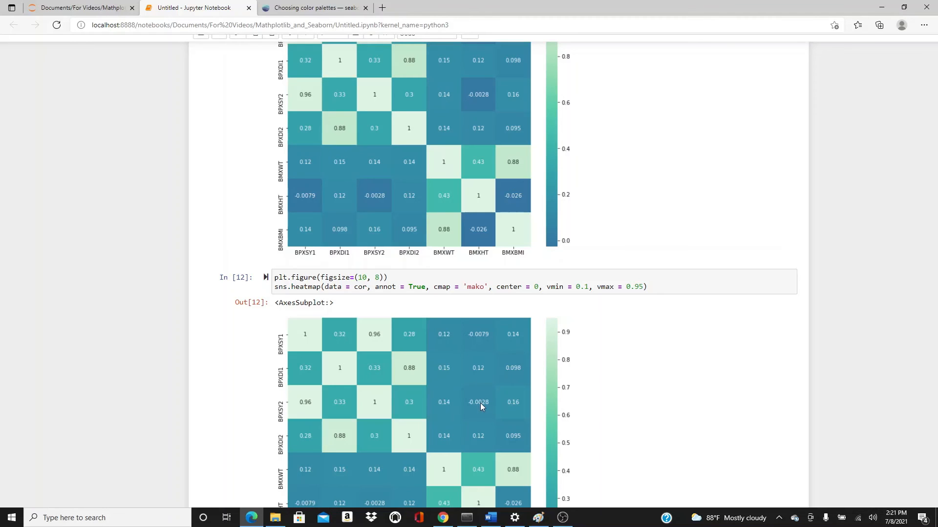
mouse_move(485, 382)
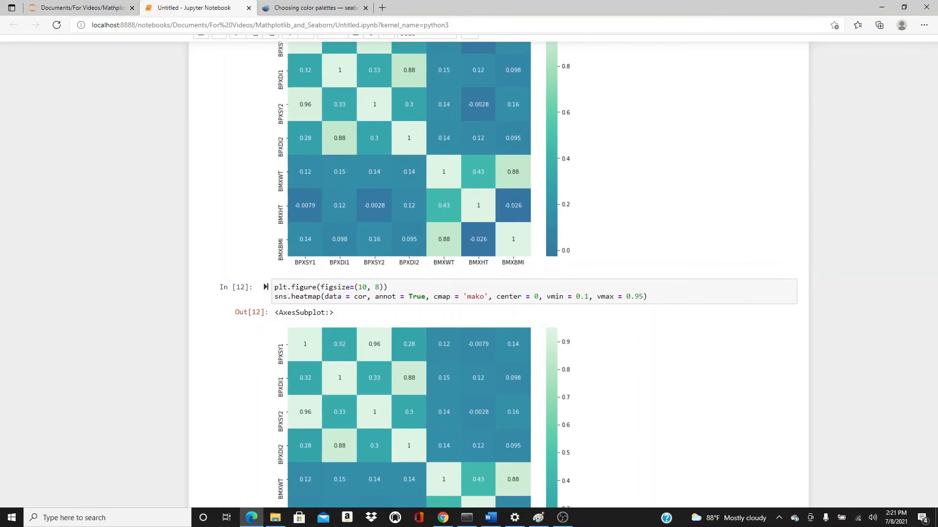
scroll("down", 3)
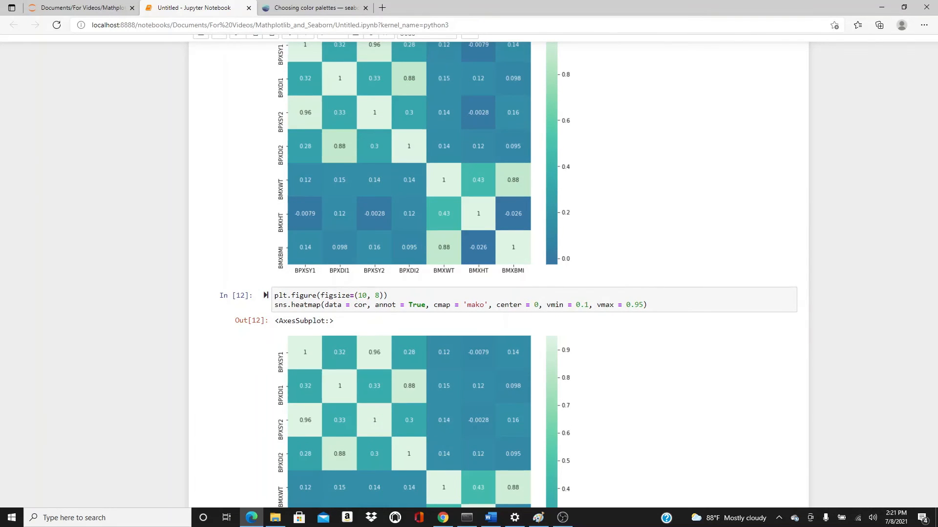
scroll("down", 3)
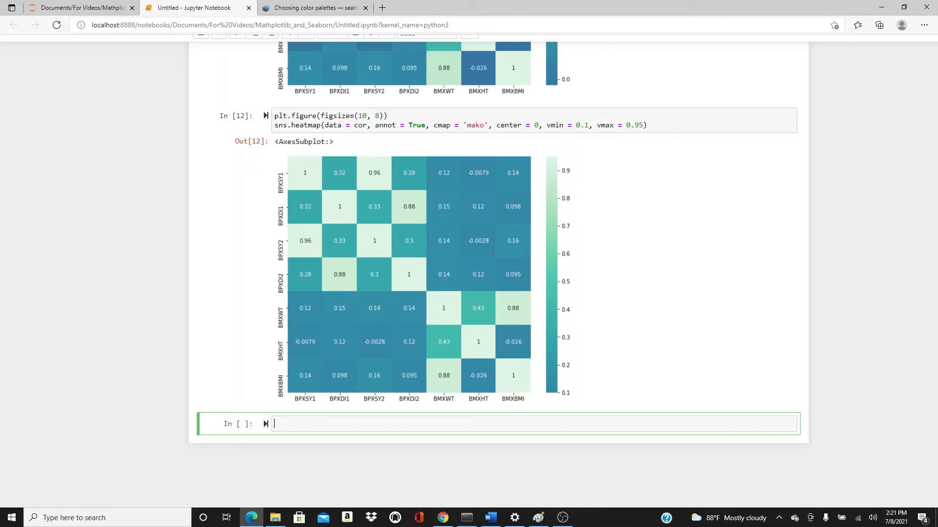
mouse_move(606, 150)
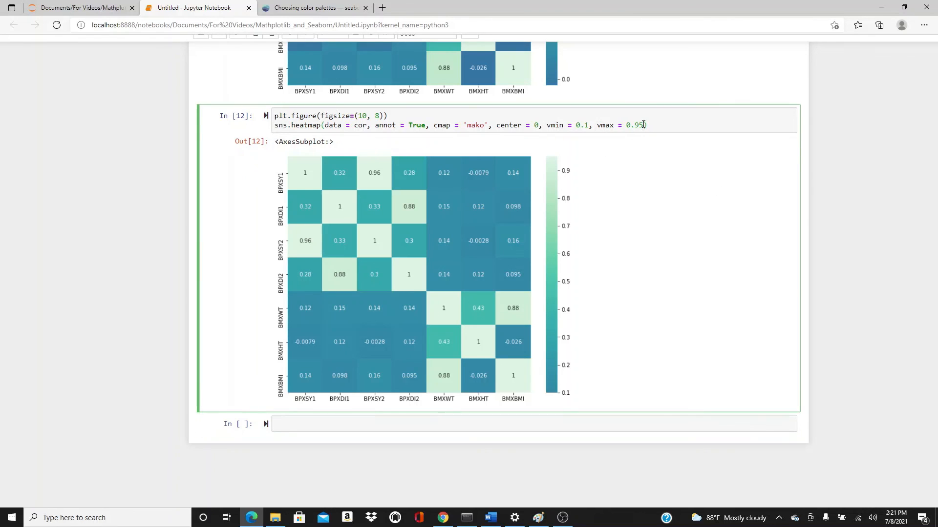
Append a cbar argument after vmax = 0.95 to drop the colour bar.
type(", cm")
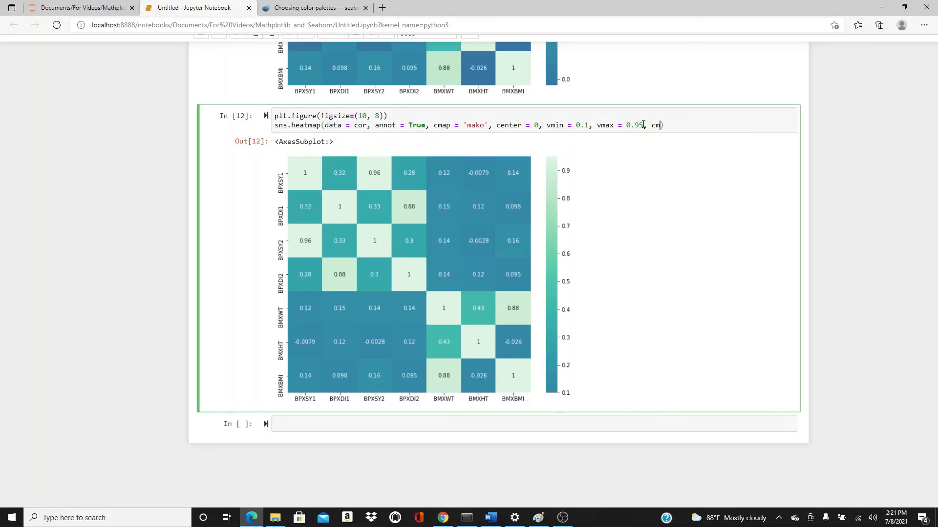
type("bar")
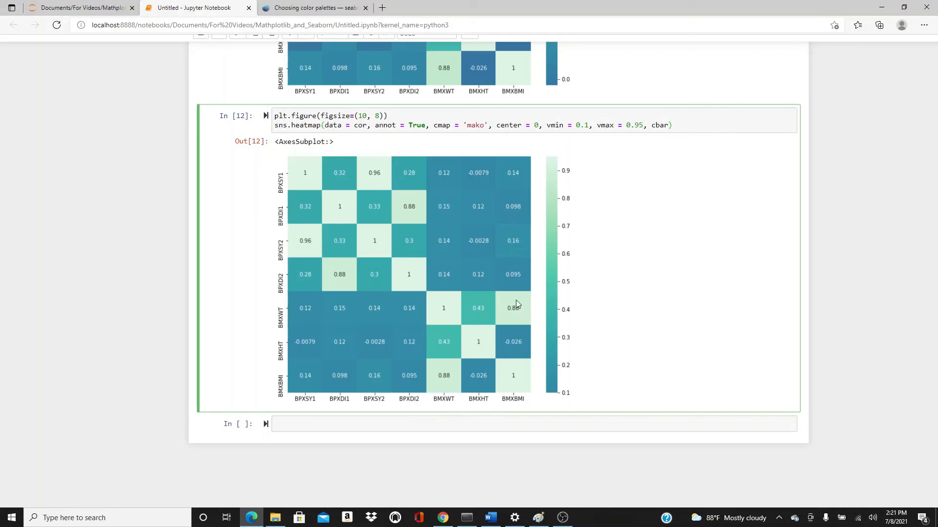
mouse_move(518, 384)
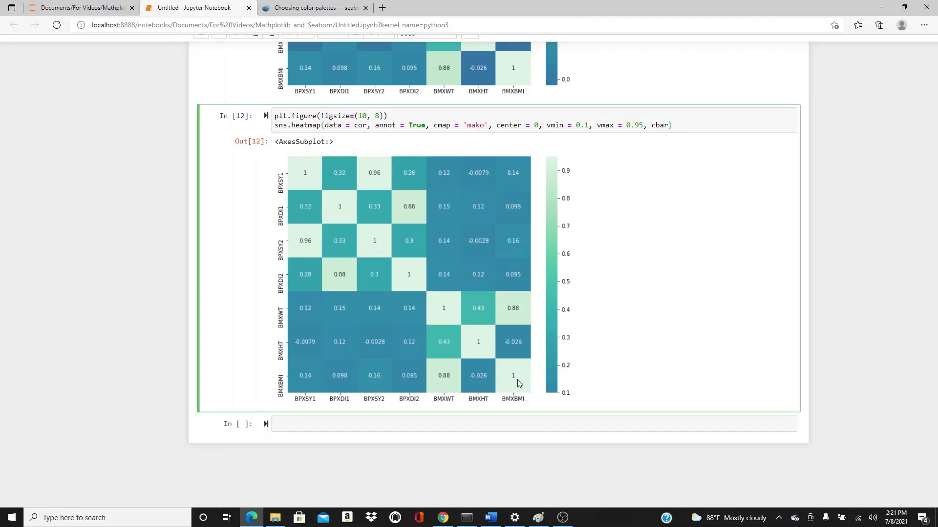
mouse_move(555, 382)
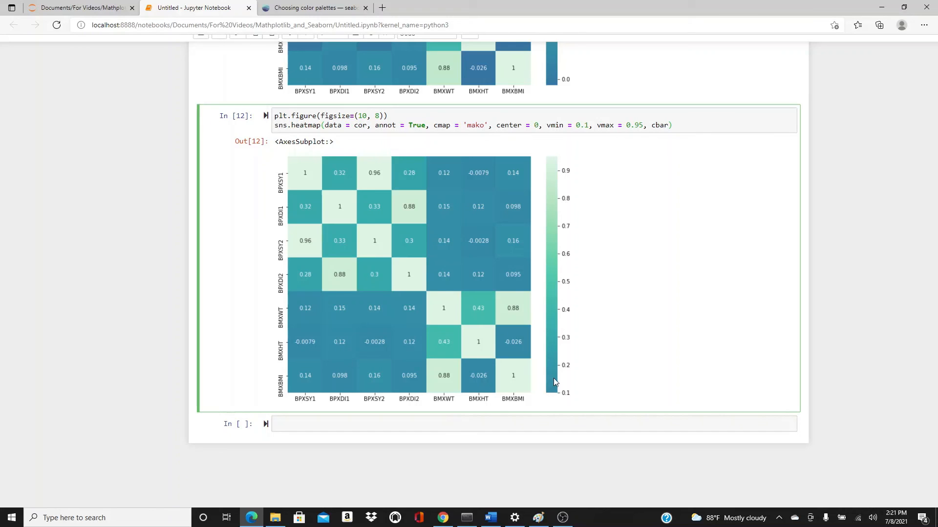
mouse_move(551, 376)
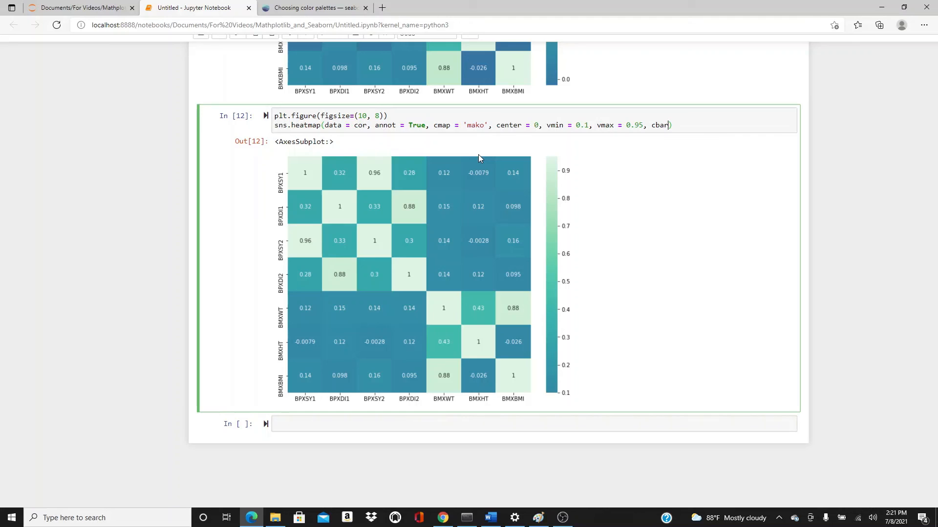
mouse_move(556, 385)
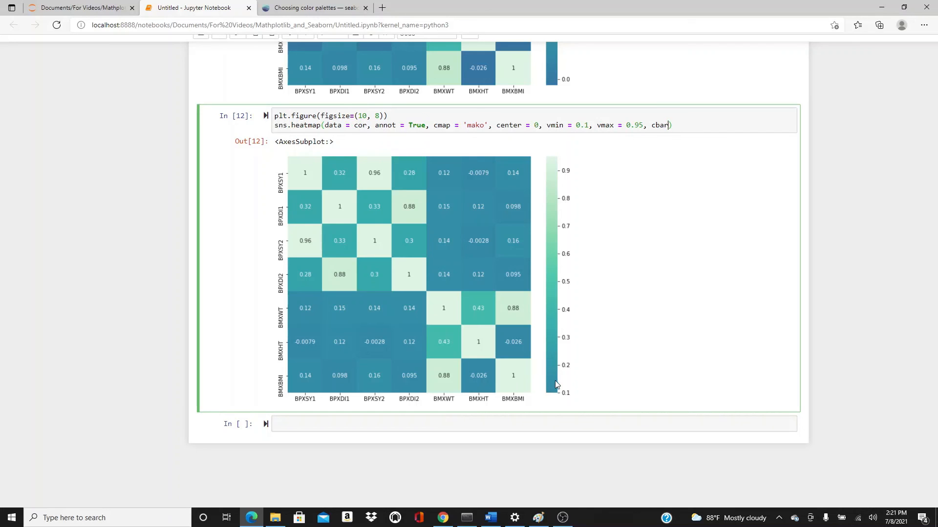
mouse_move(537, 150)
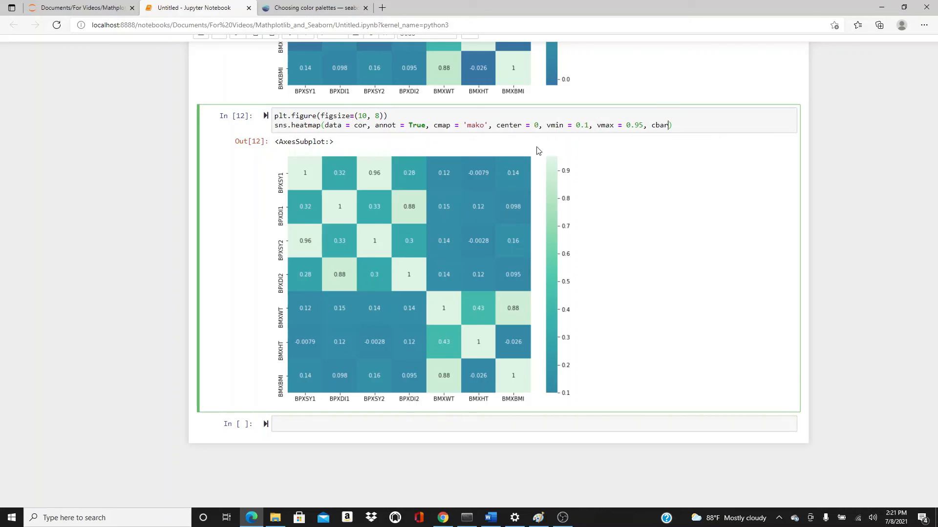
mouse_move(550, 166)
type(" = False")
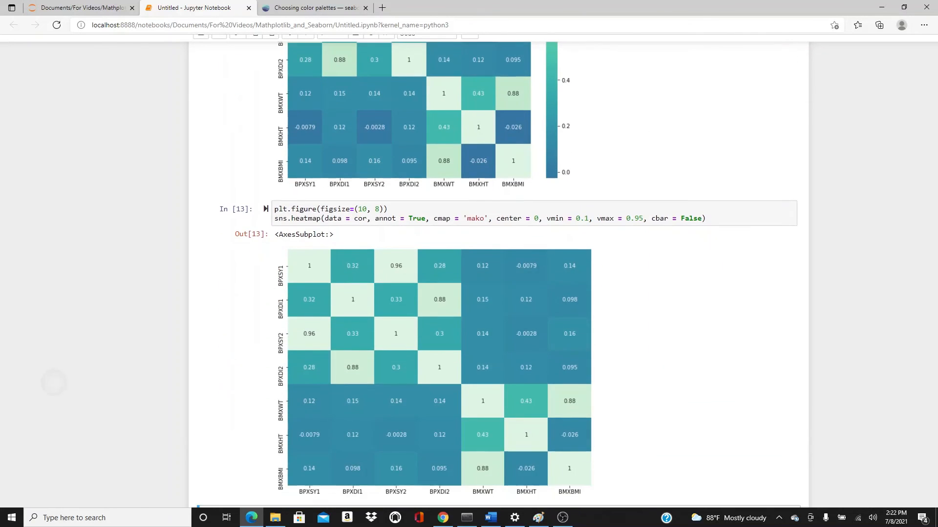
mouse_move(684, 257)
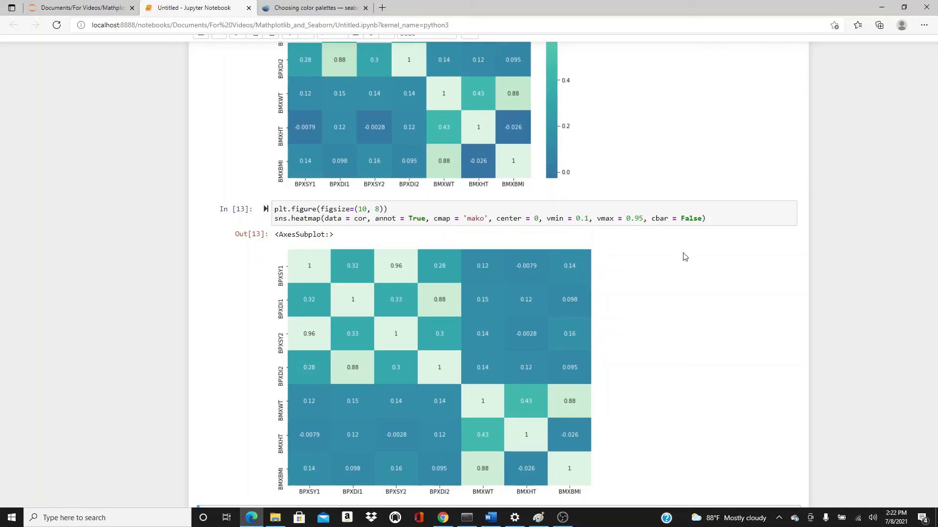
mouse_move(653, 214)
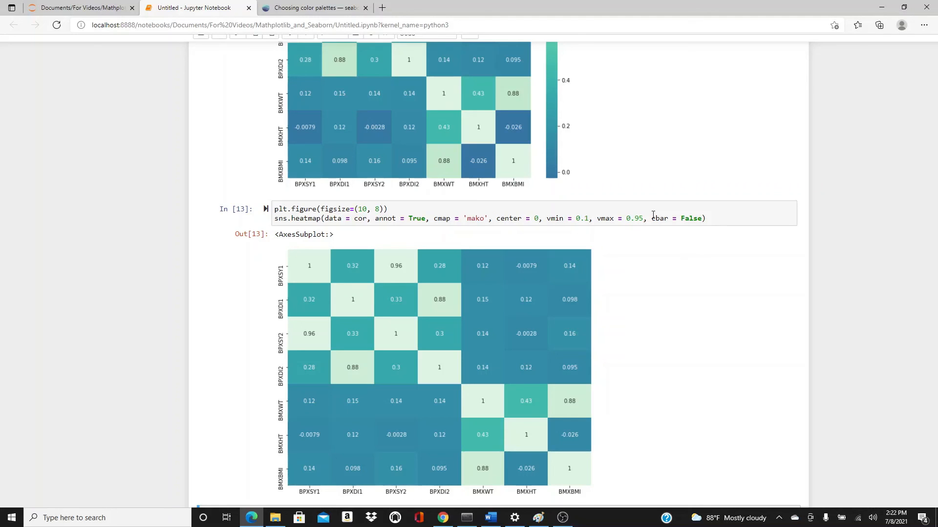
Change the figsize to (8, 8), re-run and scroll to view the squarer heatmap.
scroll("down", 3)
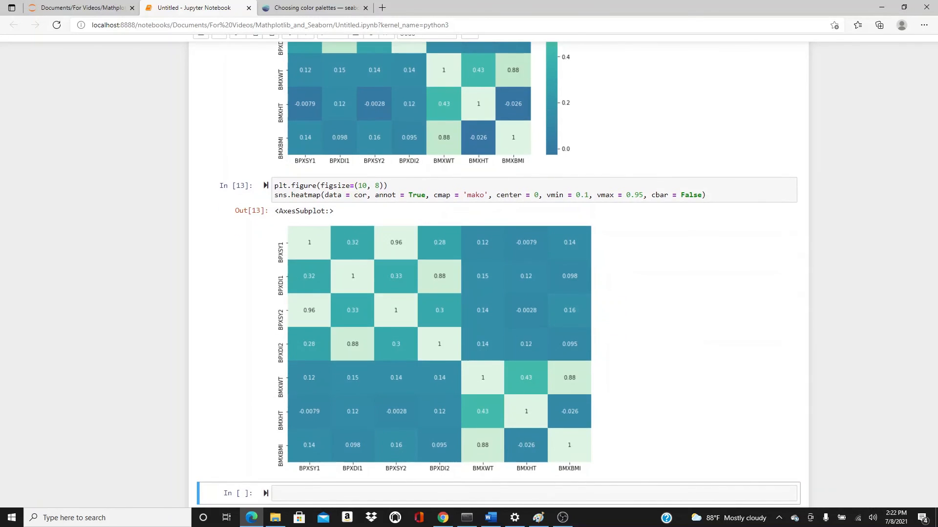
left_click(367, 186)
type("8")
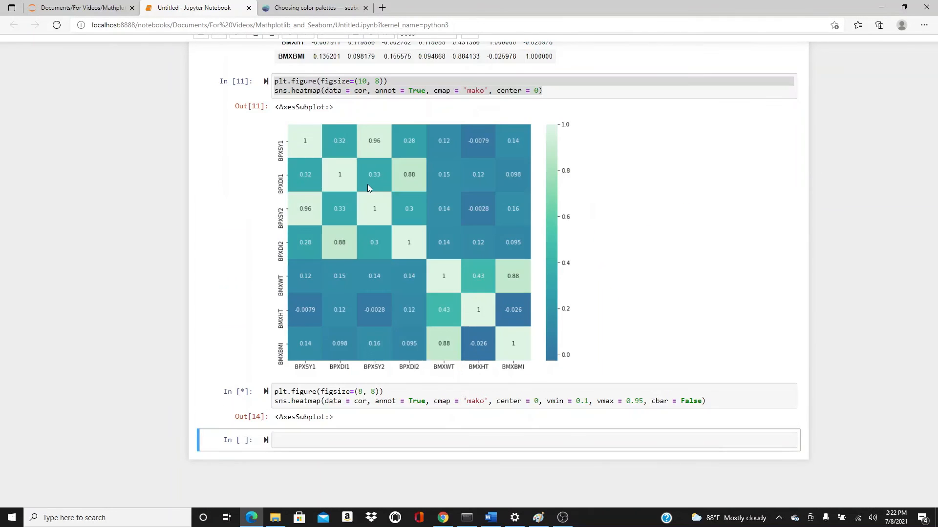
scroll("down", 3)
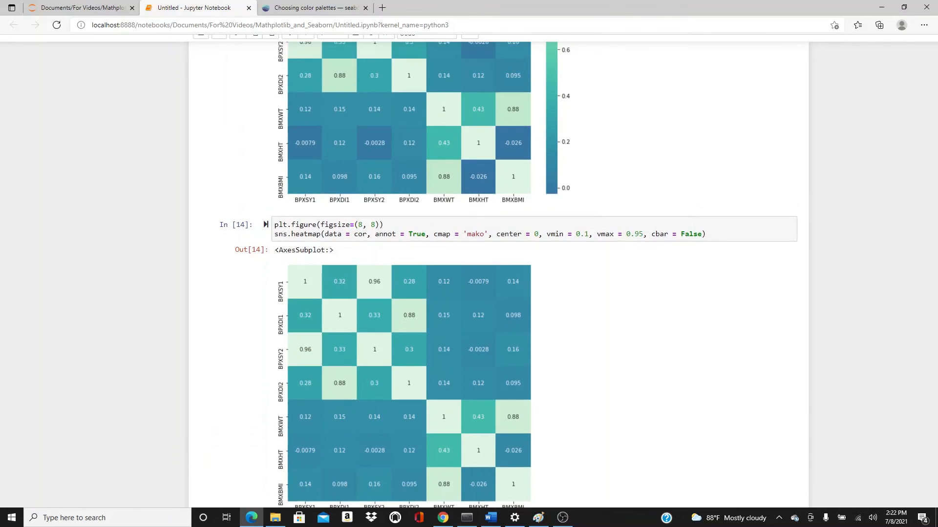
scroll("down", 3)
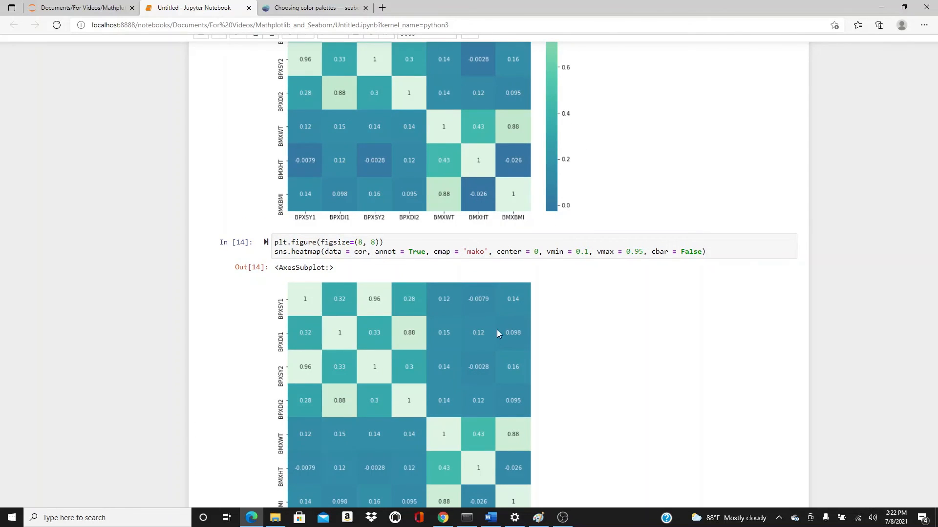
scroll("down", 3)
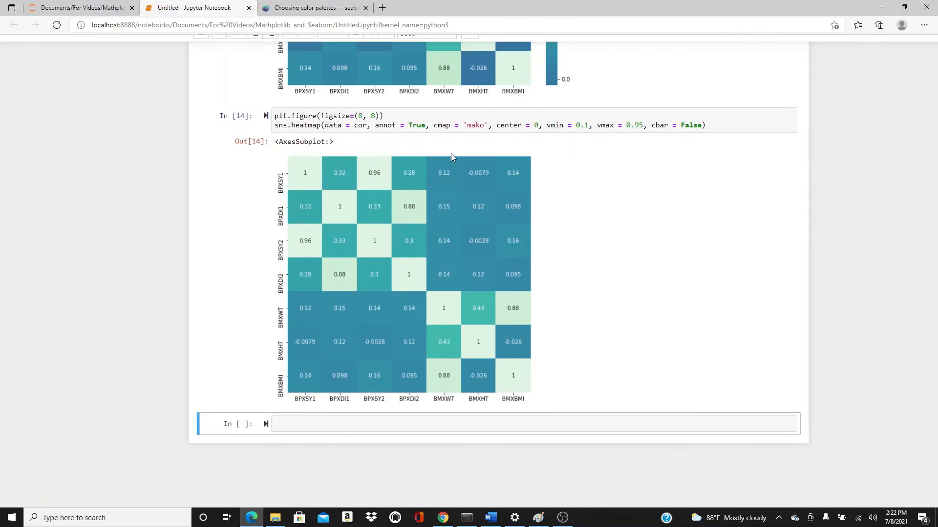
scroll("down", 3)
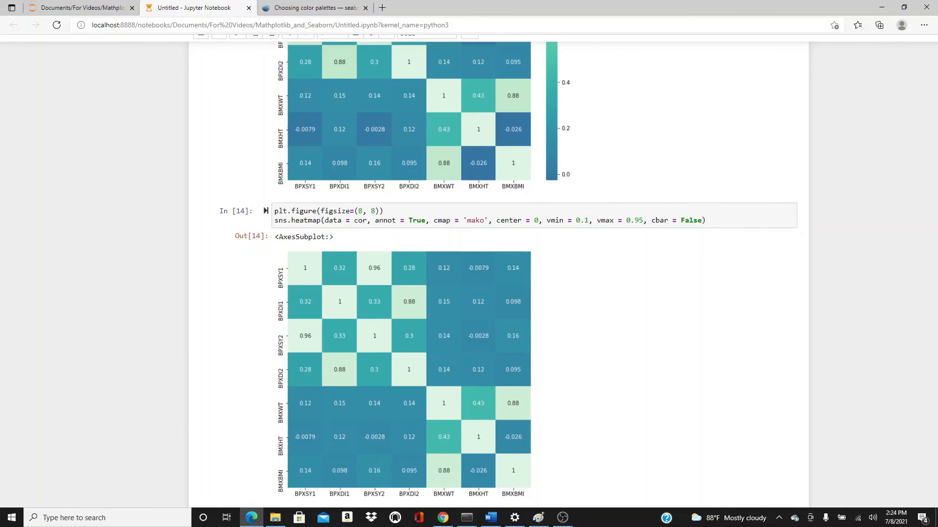